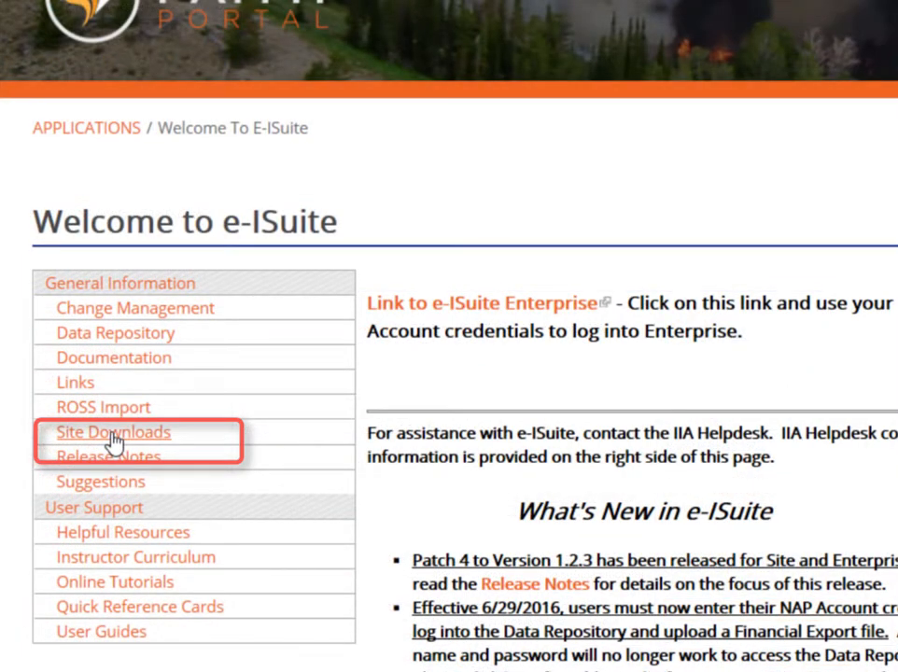
- Open the Site Downloads page and scroll down to the software download table
{"action": "left_click", "coordinate": [112, 432]}
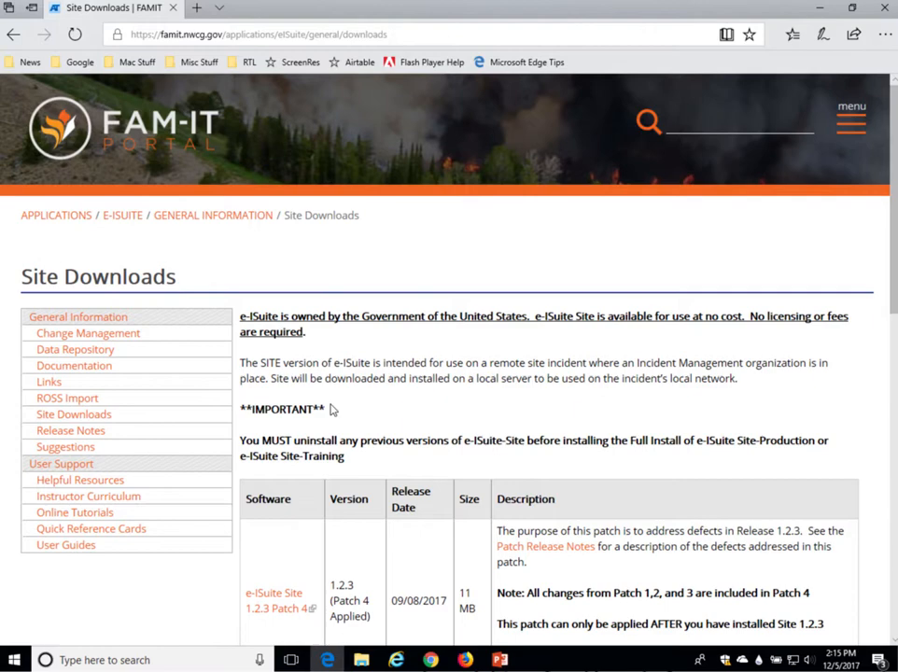
{"action": "scroll", "scroll_direction": "down", "scroll_amount": 3}
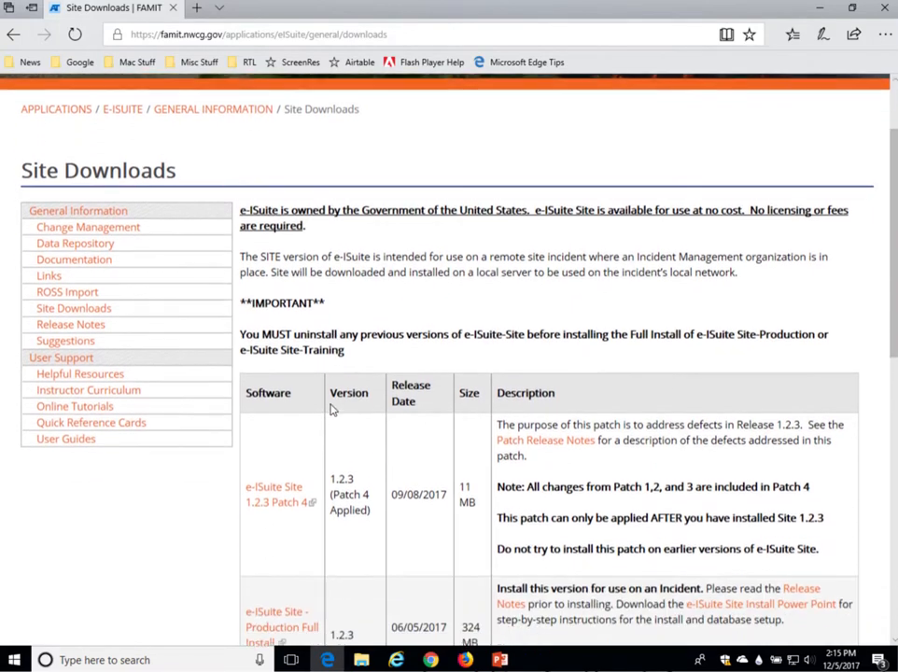
{"action": "scroll", "scroll_direction": "down", "scroll_amount": 3}
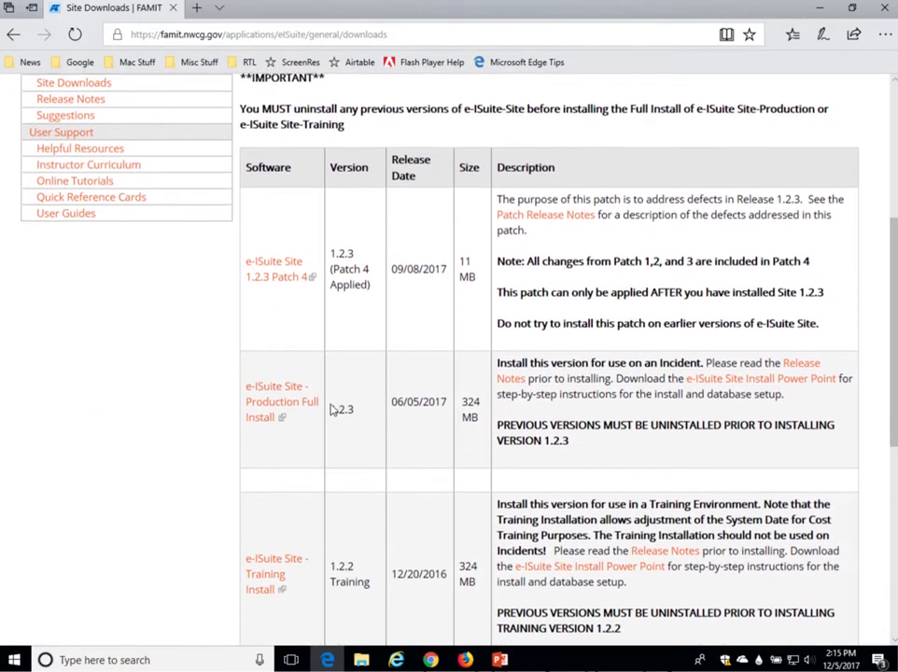
{"action": "scroll", "scroll_direction": "down", "scroll_amount": 3}
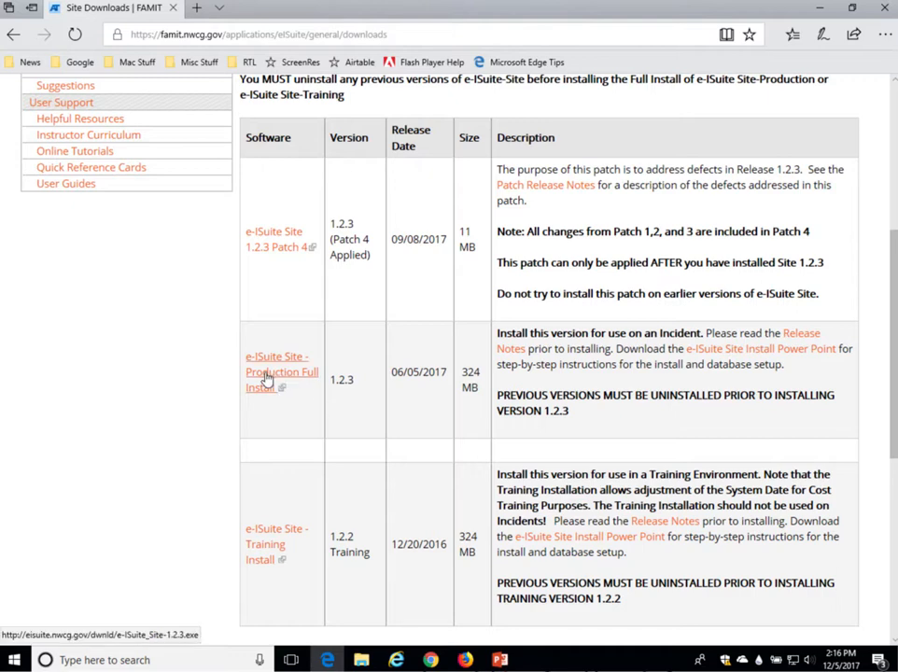
- Download the e-ISuite Site - Production Full Install file, then dismiss the download bar
{"action": "left_click", "coordinate": [275, 372]}
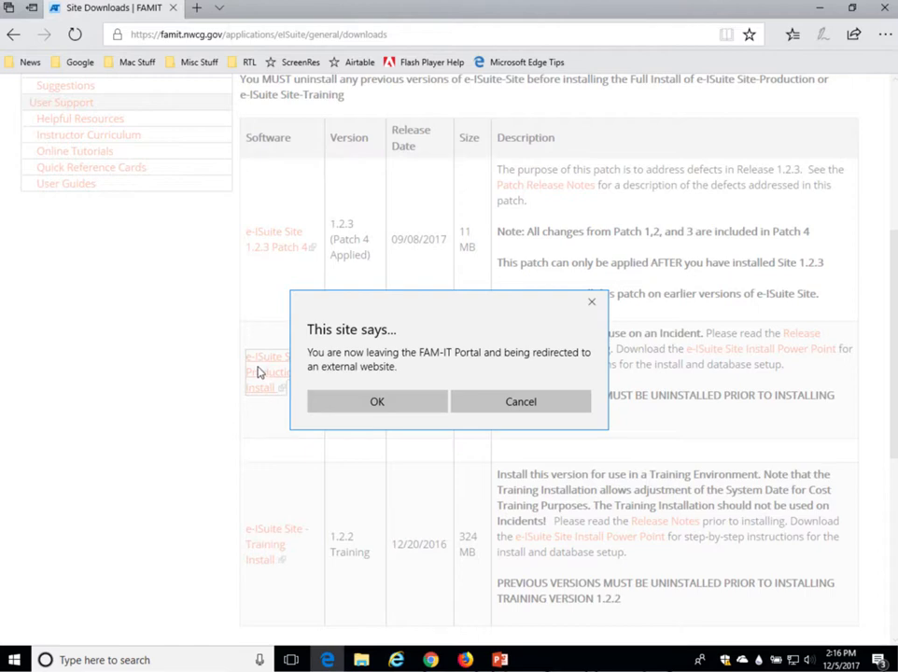
{"action": "mouse_move", "coordinate": [376, 402]}
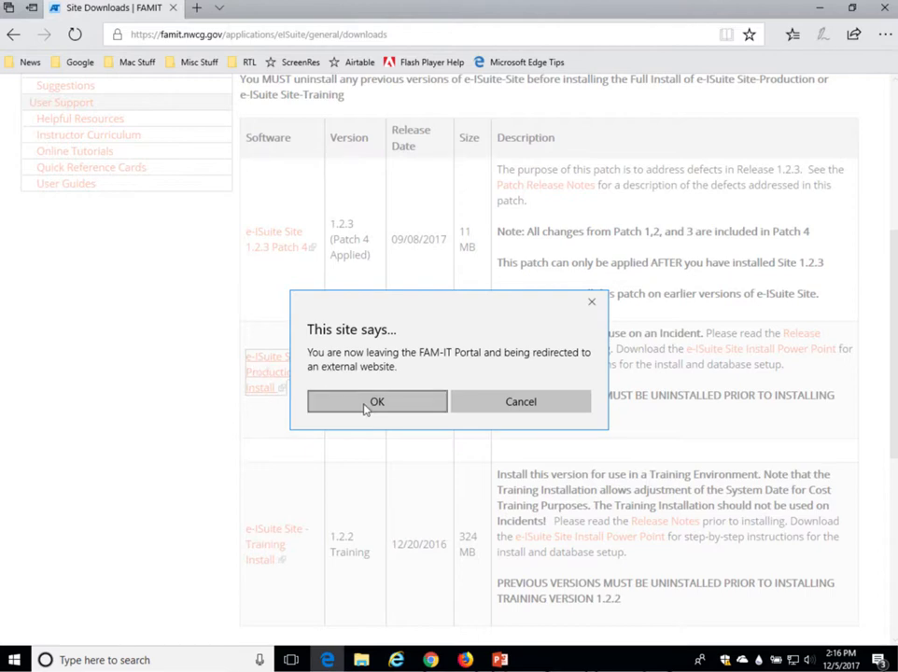
{"action": "left_click", "coordinate": [377, 402]}
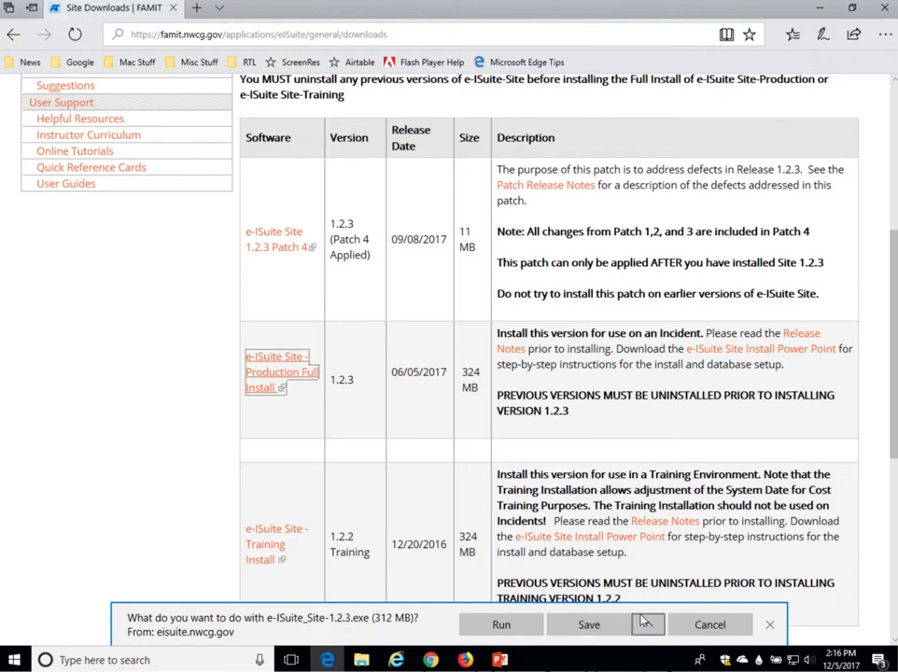
{"action": "left_click", "coordinate": [591, 625]}
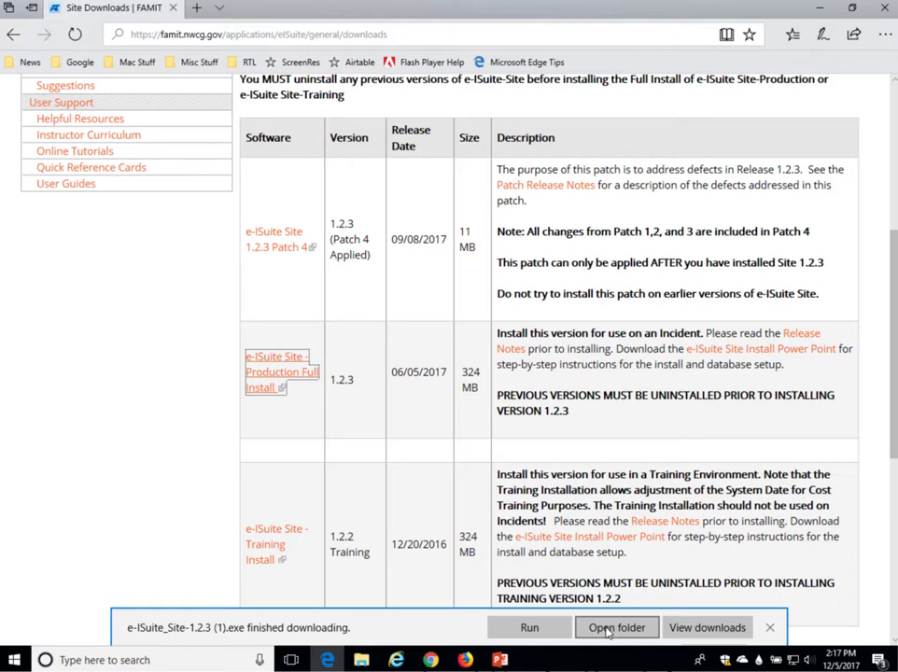
{"action": "mouse_move", "coordinate": [797, 629]}
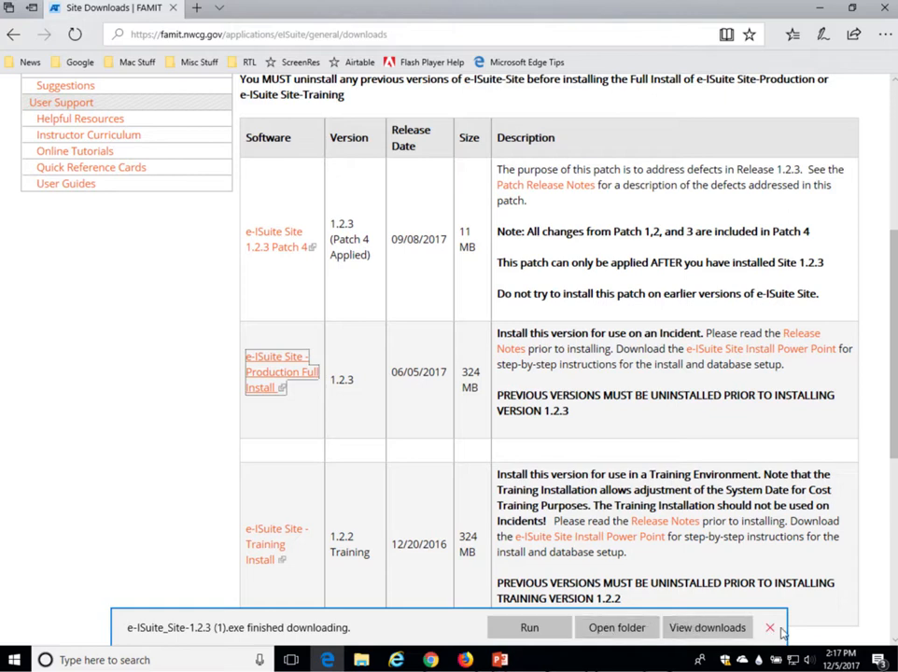
{"action": "left_click", "coordinate": [768, 626]}
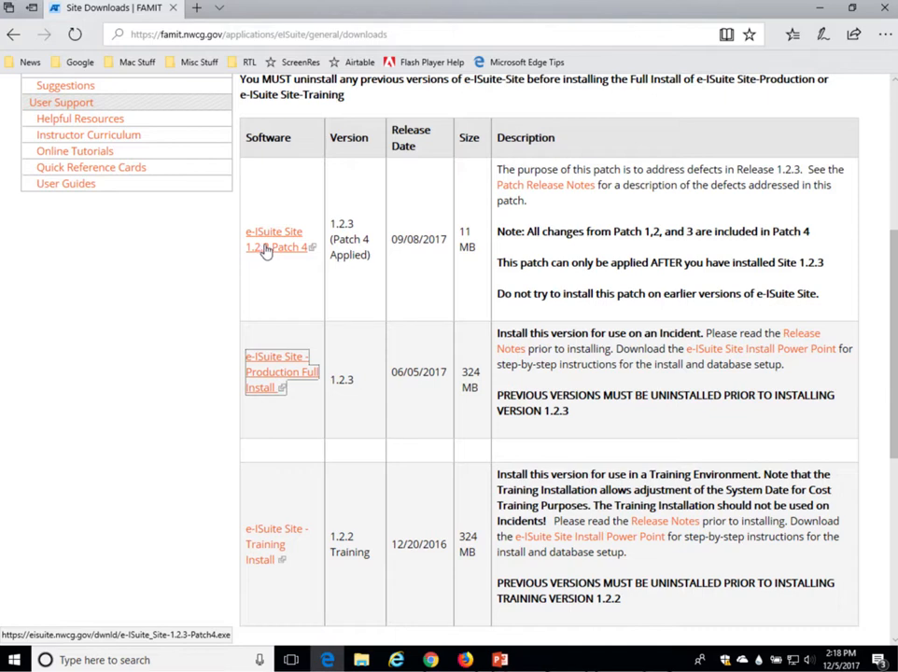
- Start the e-ISuite Site 1.2.3 Patch 4 download and accept the redirect prompt
{"action": "left_click", "coordinate": [274, 239]}
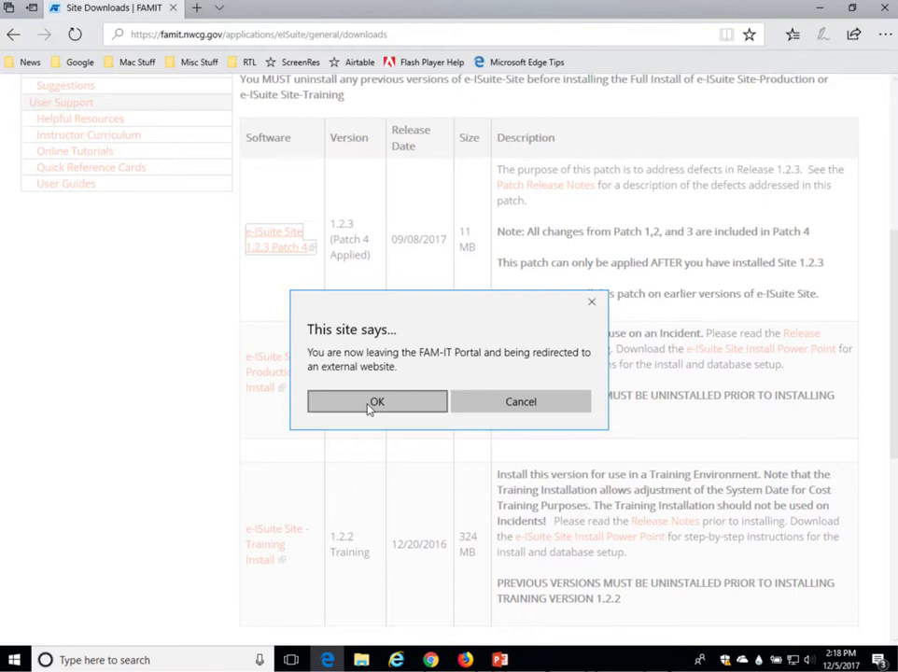
{"action": "left_click", "coordinate": [376, 401]}
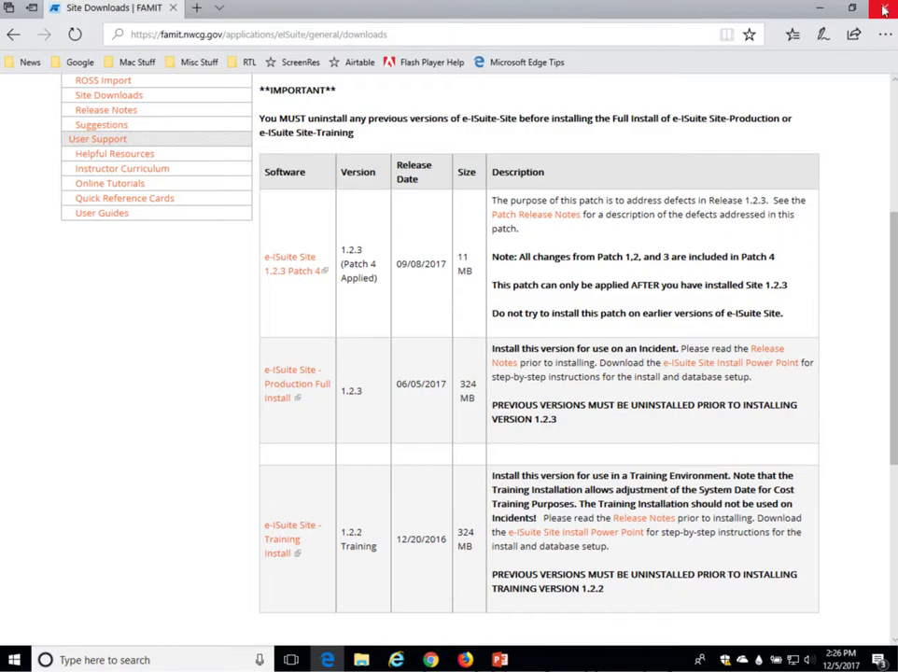
- Close Edge and open Downloads from the desktop user folder
{"action": "left_click", "coordinate": [885, 9]}
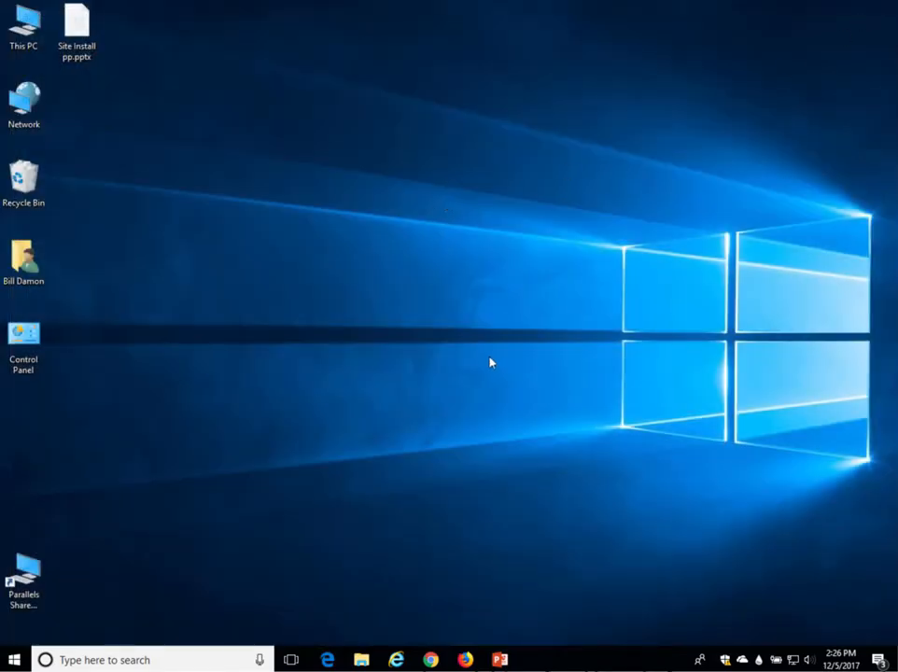
{"action": "left_click", "coordinate": [23, 262]}
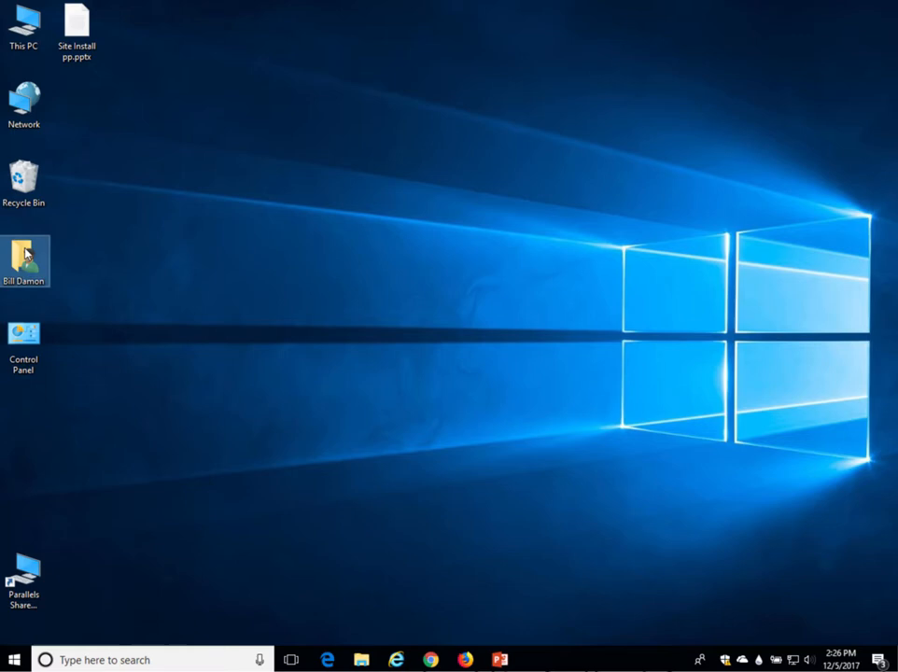
{"action": "double_click", "coordinate": [24, 251]}
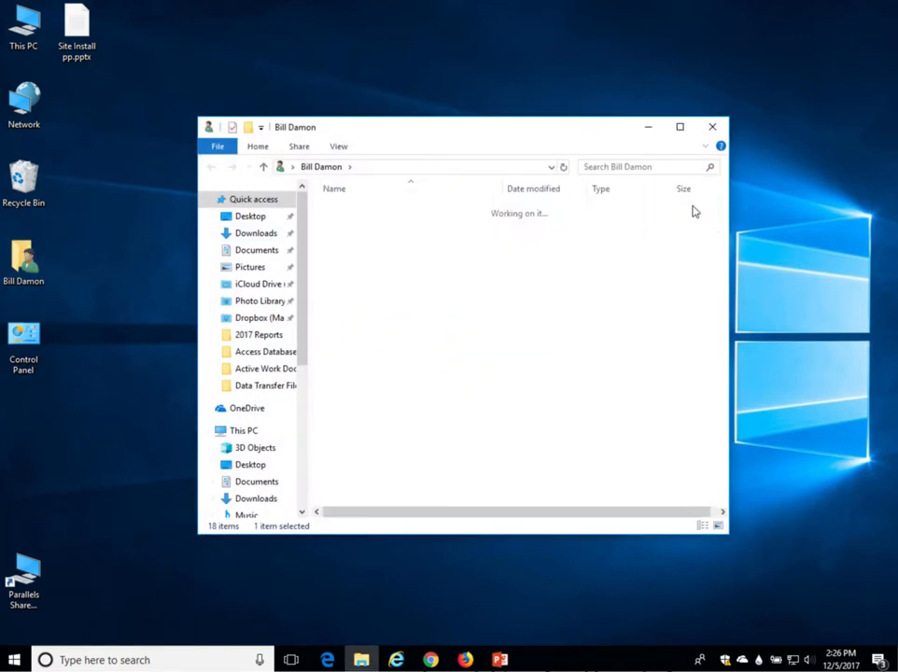
{"action": "left_click", "coordinate": [255, 233]}
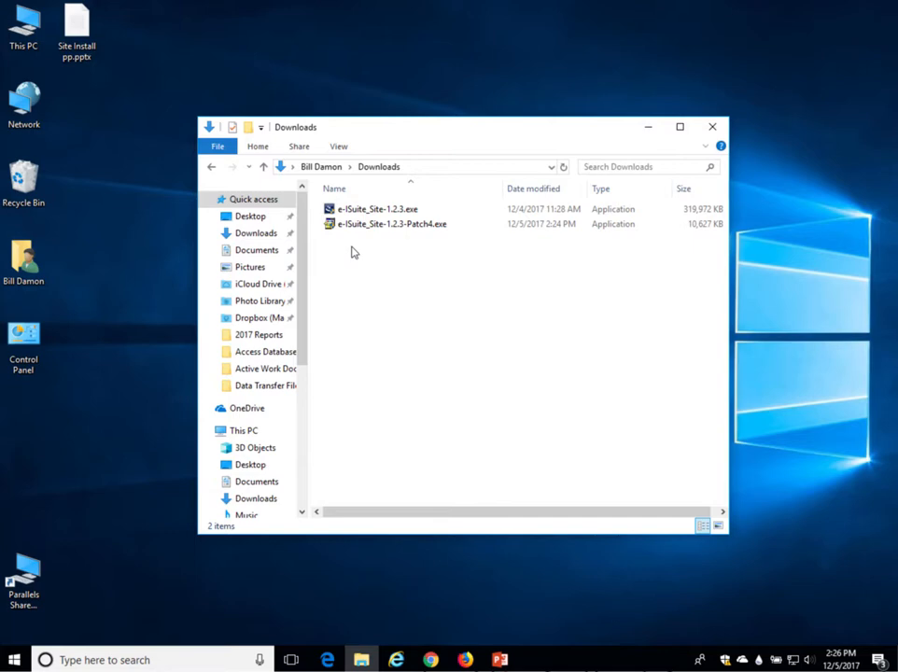
{"action": "mouse_move", "coordinate": [352, 252]}
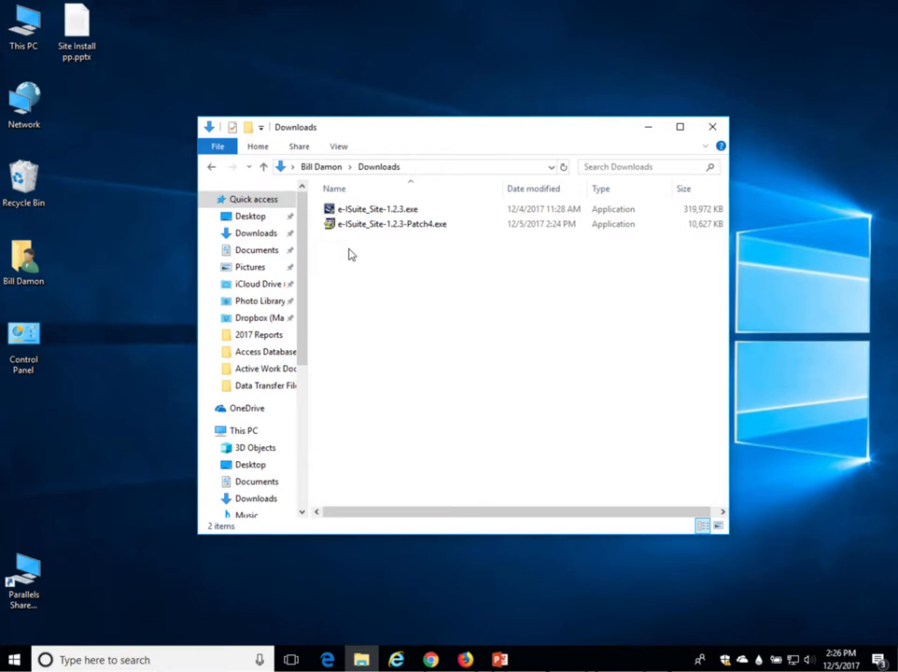
{"action": "left_click", "coordinate": [377, 208]}
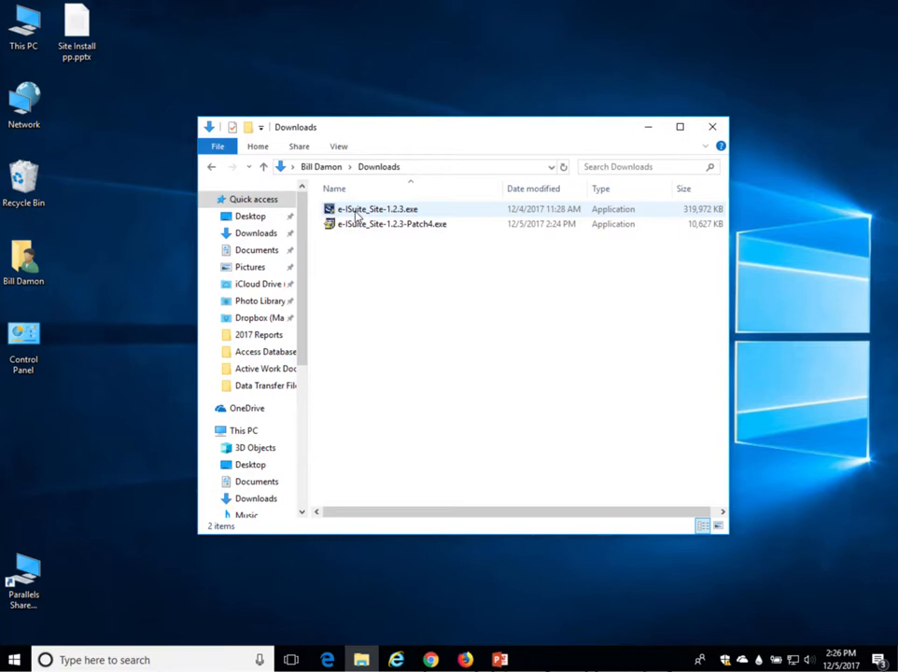
- Run e-ISuite_Site-1.2.3.exe as administrator and approve User Account Control
{"action": "right_click", "coordinate": [377, 208]}
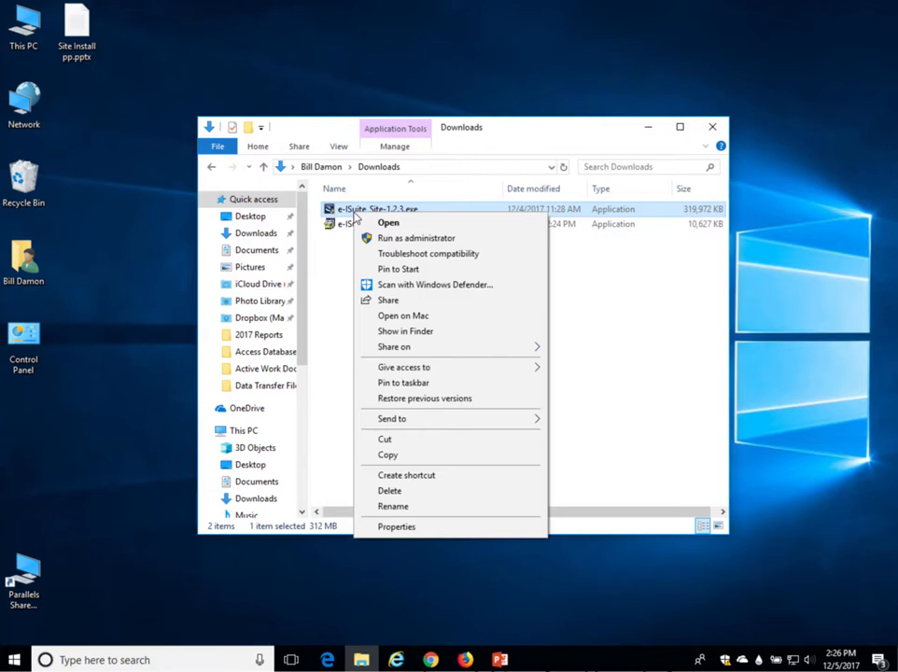
{"action": "mouse_move", "coordinate": [418, 238]}
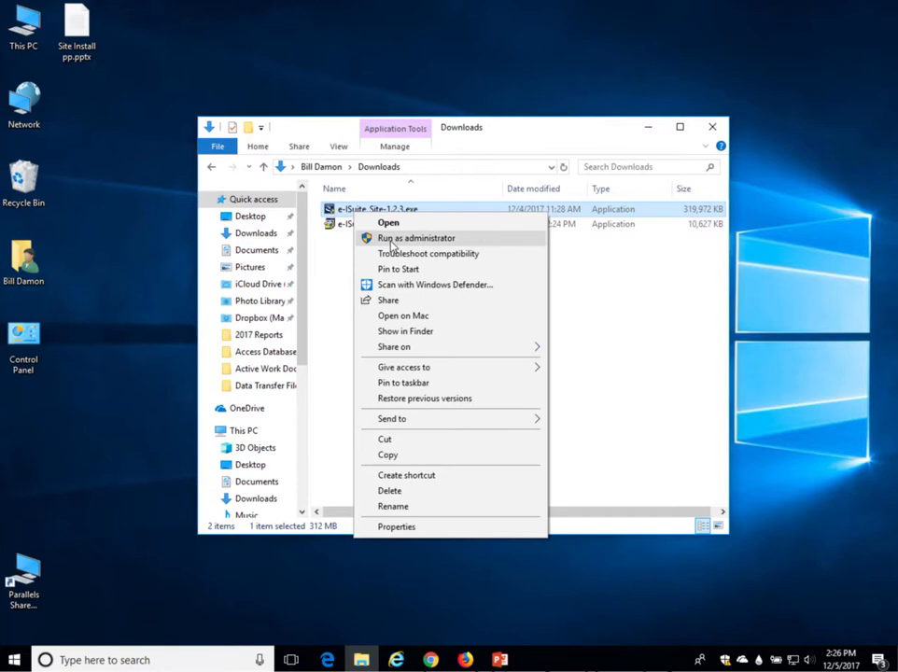
{"action": "left_click", "coordinate": [415, 238]}
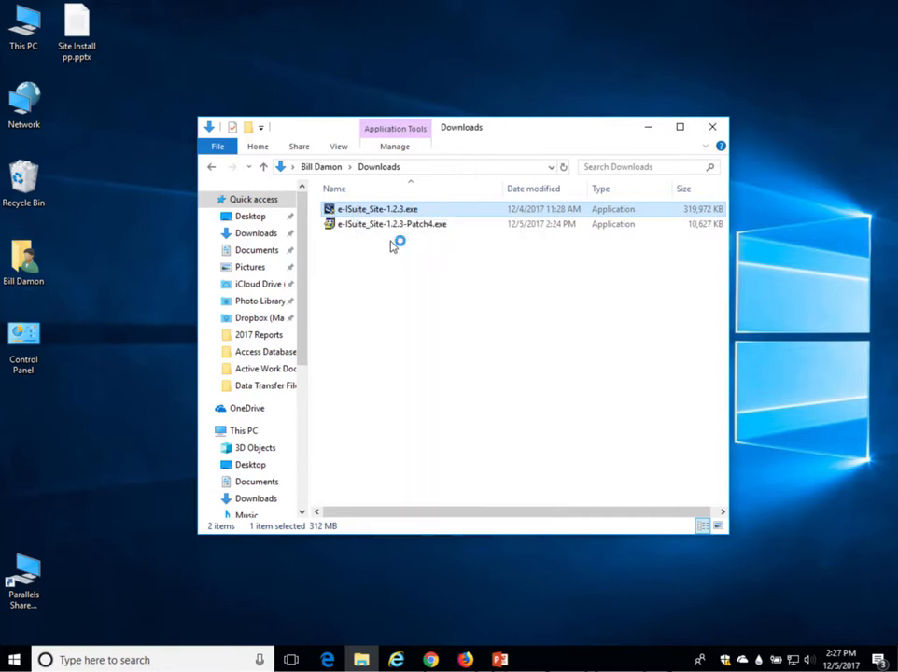
{"action": "double_click", "coordinate": [378, 208]}
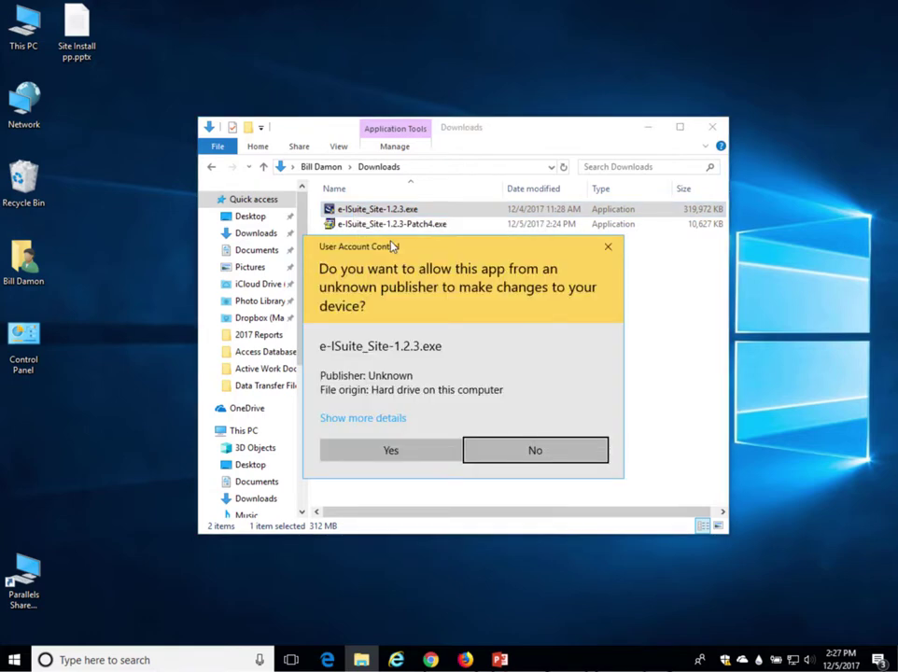
{"action": "mouse_move", "coordinate": [348, 381]}
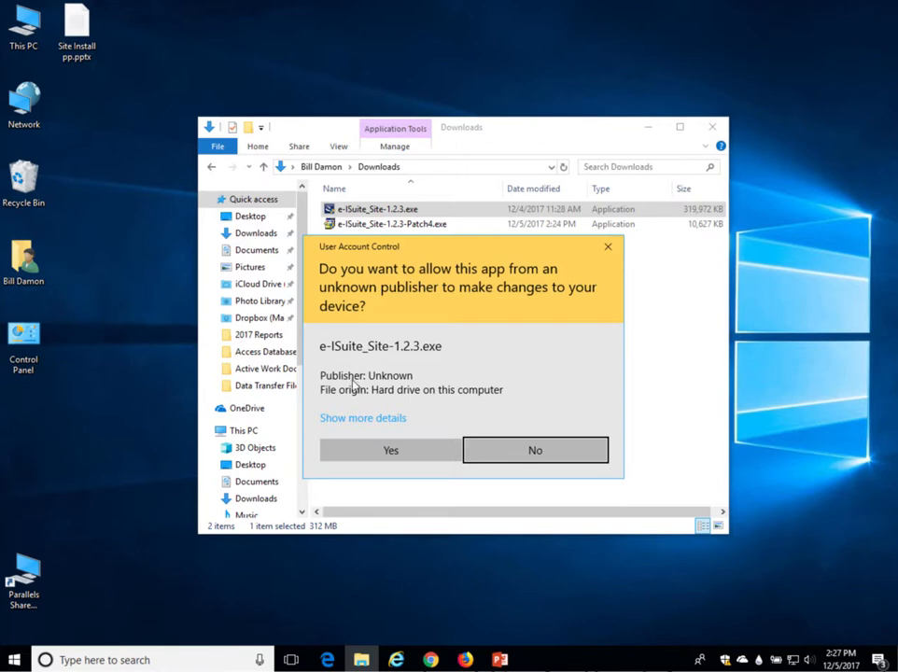
{"action": "left_click", "coordinate": [390, 450]}
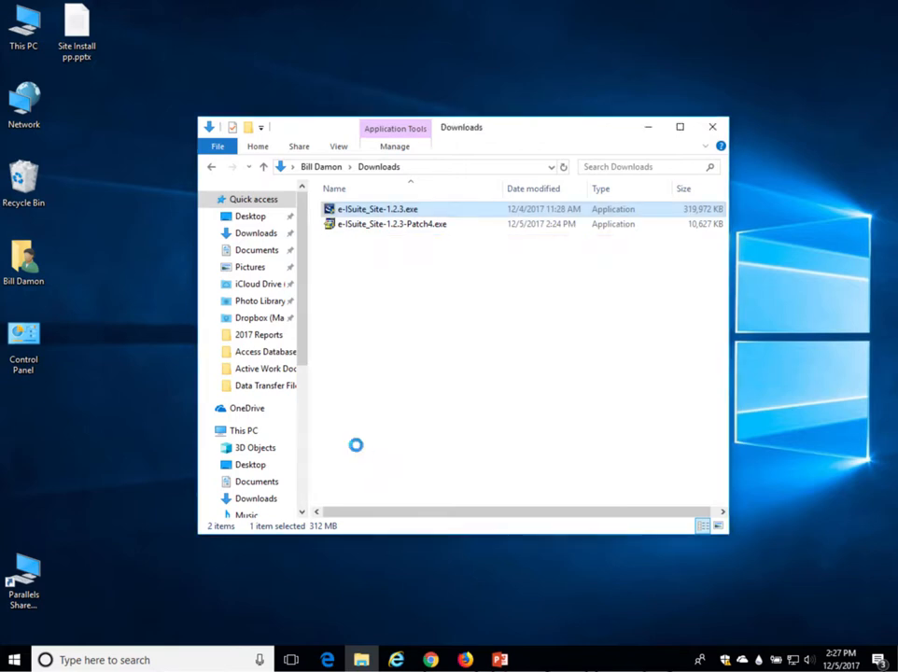
{"action": "double_click", "coordinate": [381, 208]}
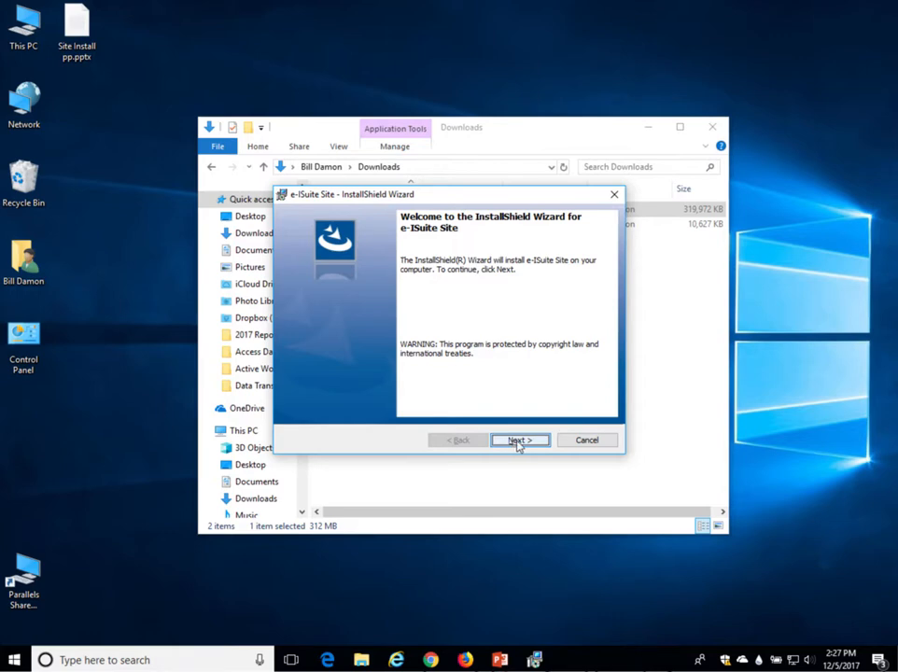
- Run the e-ISuite Site 1.2.3 wizard with default settings through to Finish
{"action": "left_click", "coordinate": [519, 440]}
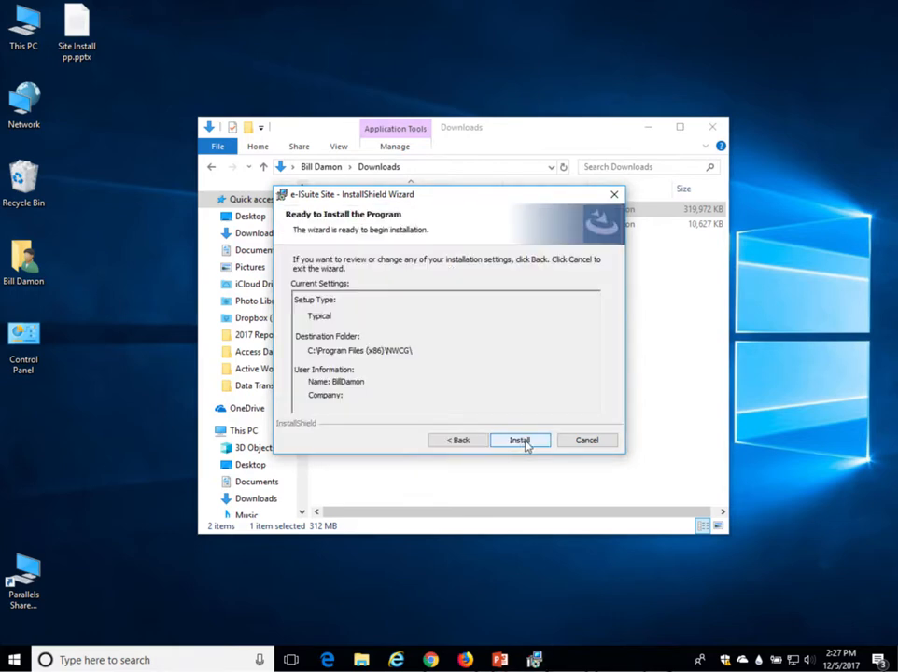
{"action": "left_click", "coordinate": [521, 440]}
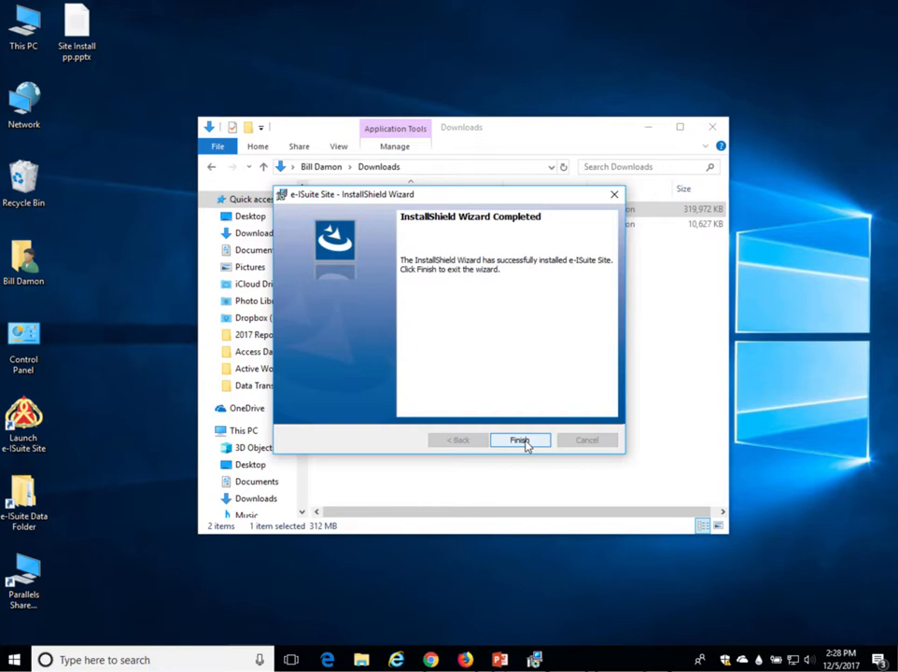
{"action": "left_click", "coordinate": [520, 439]}
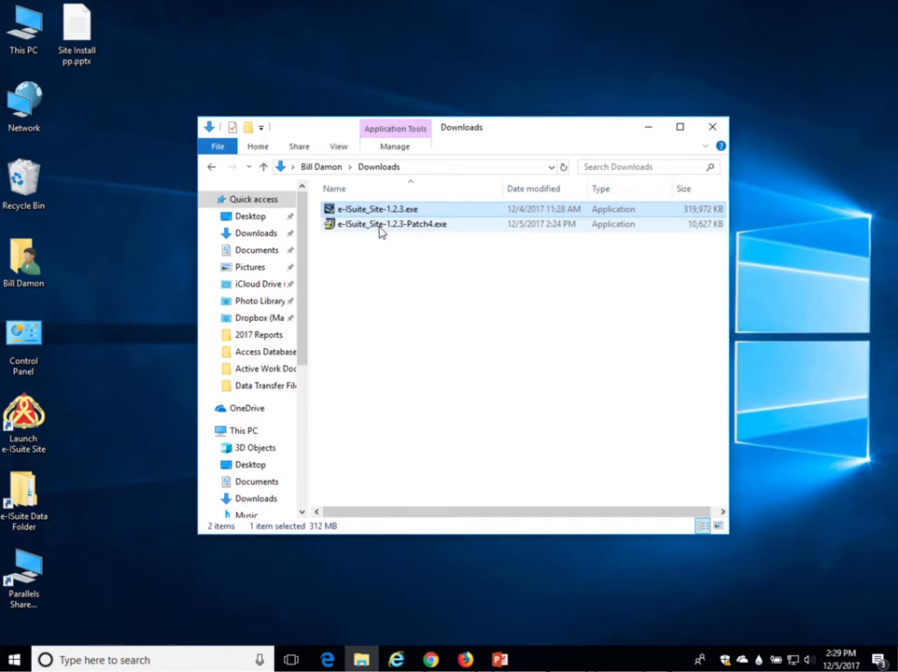
- Run e-ISuite_Site-1.2.3-Patch4.exe as administrator, approve UAC, and confirm applying Patch 4
{"action": "right_click", "coordinate": [391, 225]}
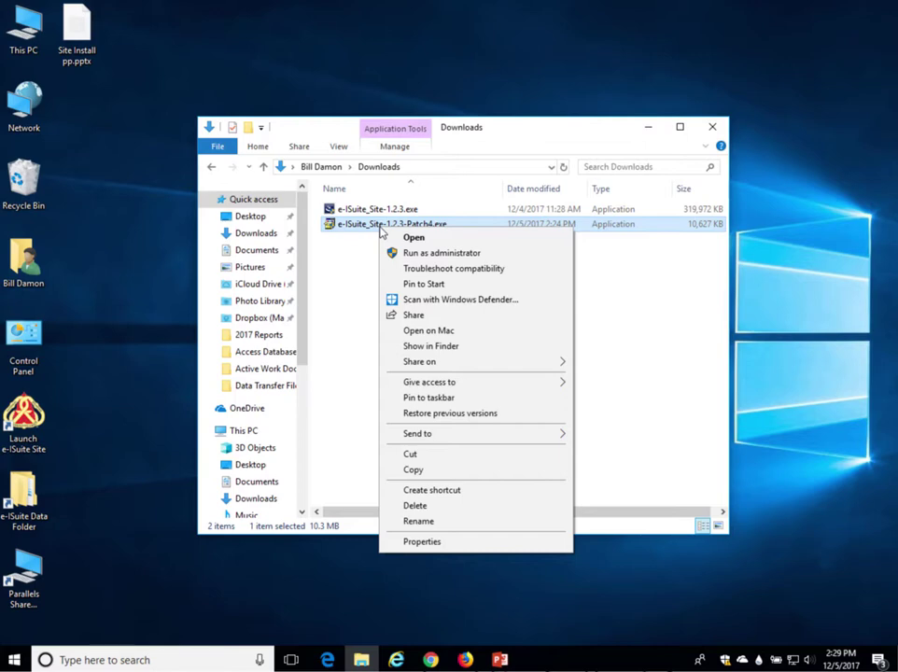
{"action": "mouse_move", "coordinate": [418, 253]}
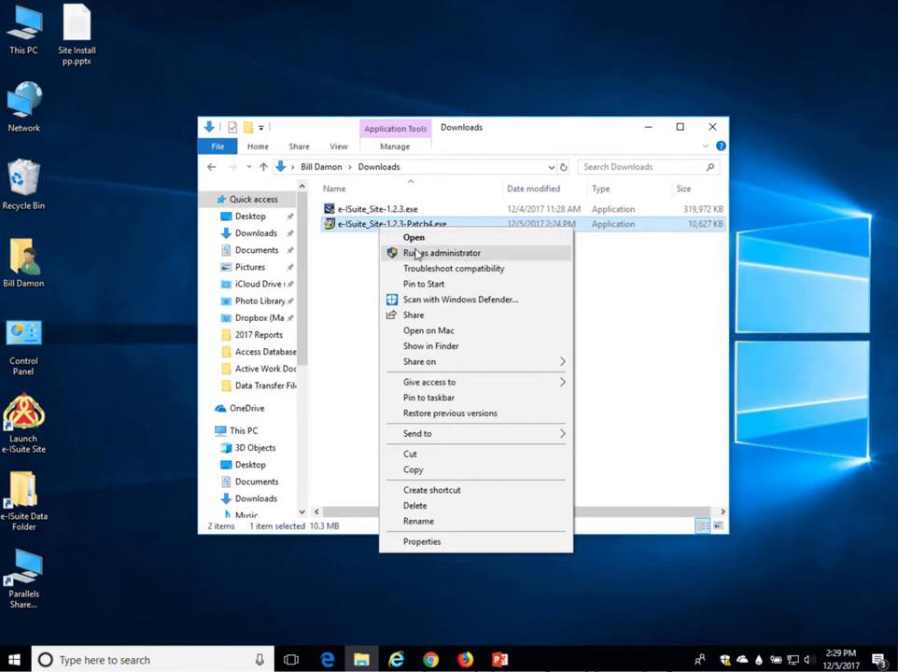
{"action": "left_click", "coordinate": [439, 253]}
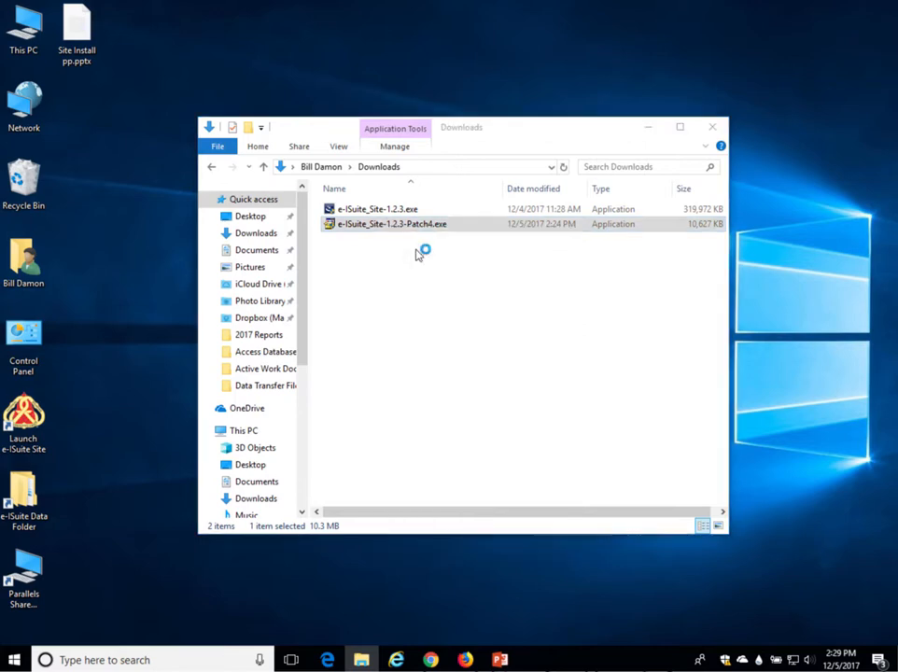
{"action": "double_click", "coordinate": [390, 224]}
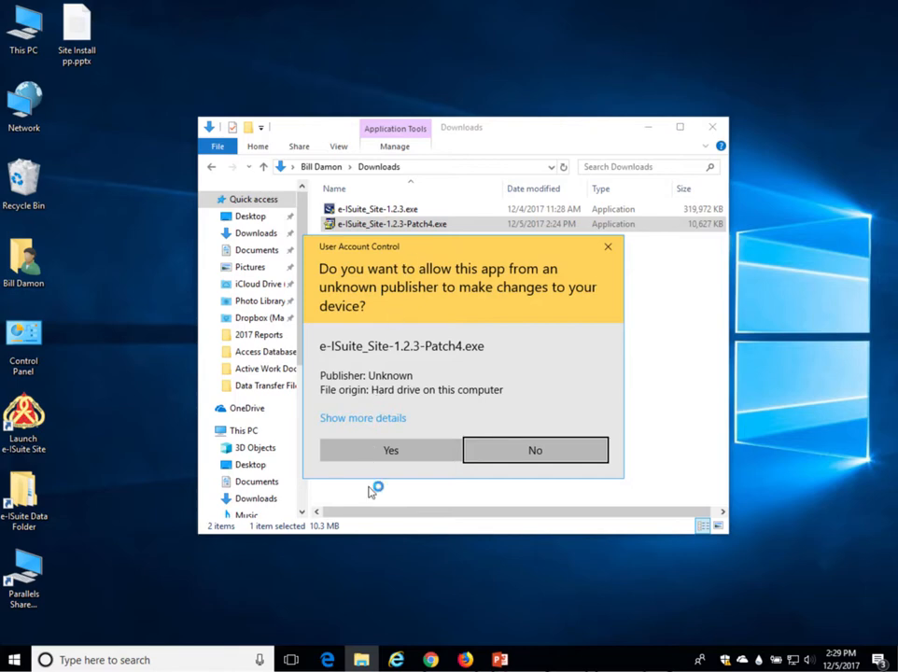
{"action": "left_click", "coordinate": [390, 450]}
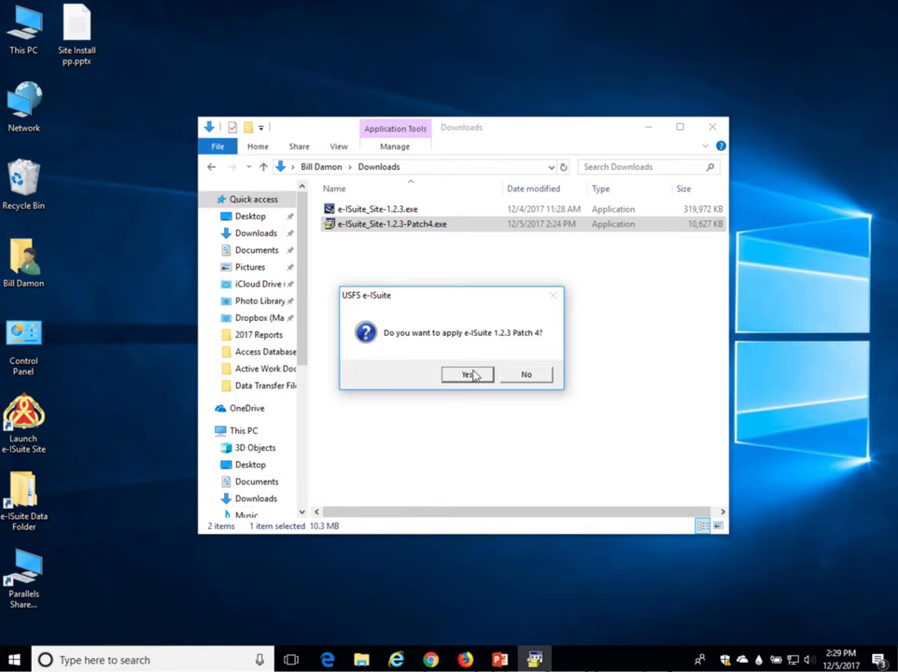
{"action": "left_click", "coordinate": [467, 374]}
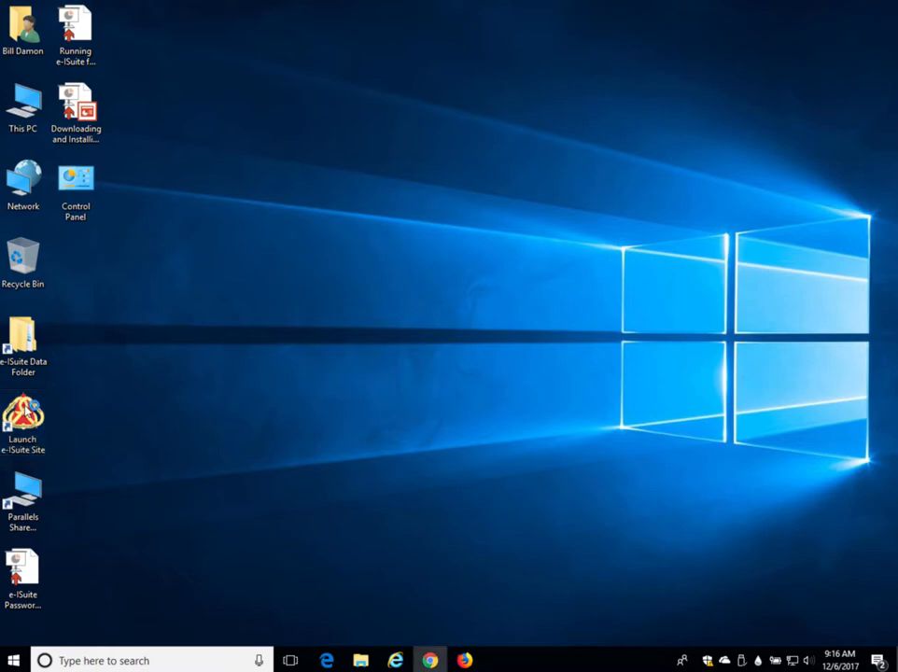
- Launch e-ISuite Site from its desktop shortcut and accept the government use warning
{"action": "double_click", "coordinate": [23, 411]}
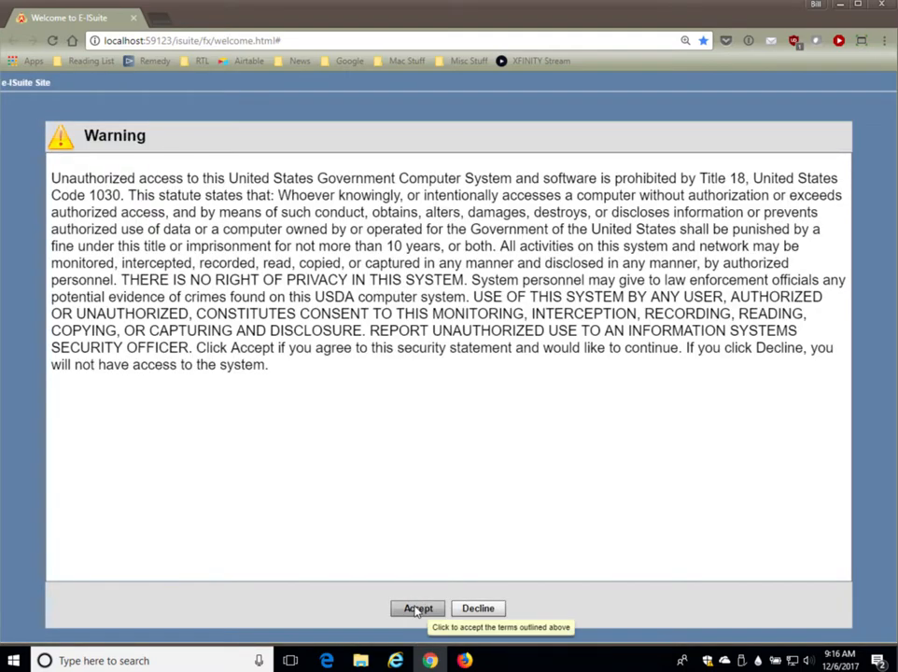
{"action": "left_click", "coordinate": [417, 608]}
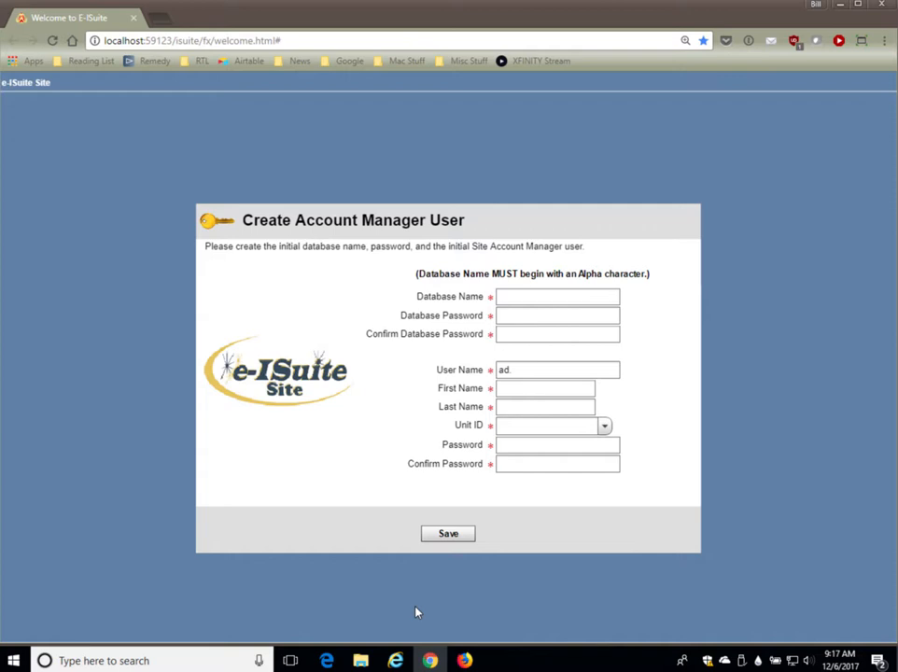
{"action": "mouse_move", "coordinate": [390, 434]}
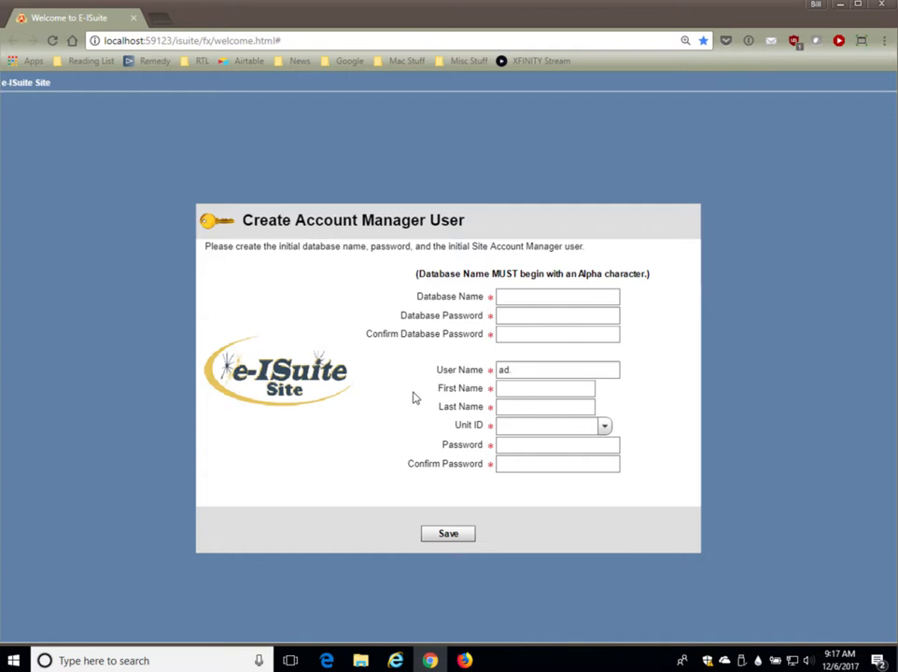
- Enter FOXCREEKDB as the database name and move to the database password field
{"action": "left_click", "coordinate": [558, 297]}
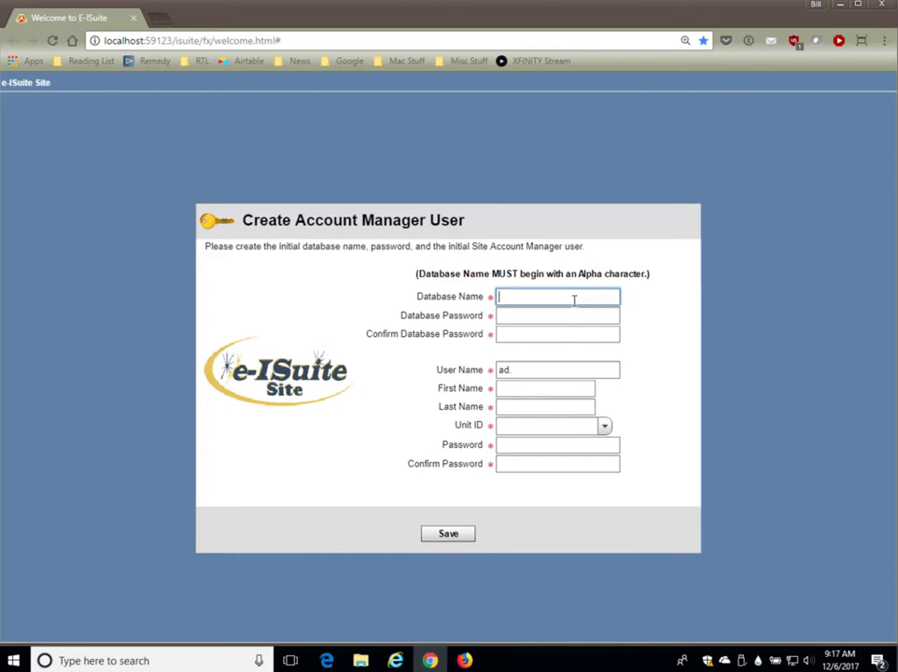
{"action": "type", "text": "FOXCREEKDB"}
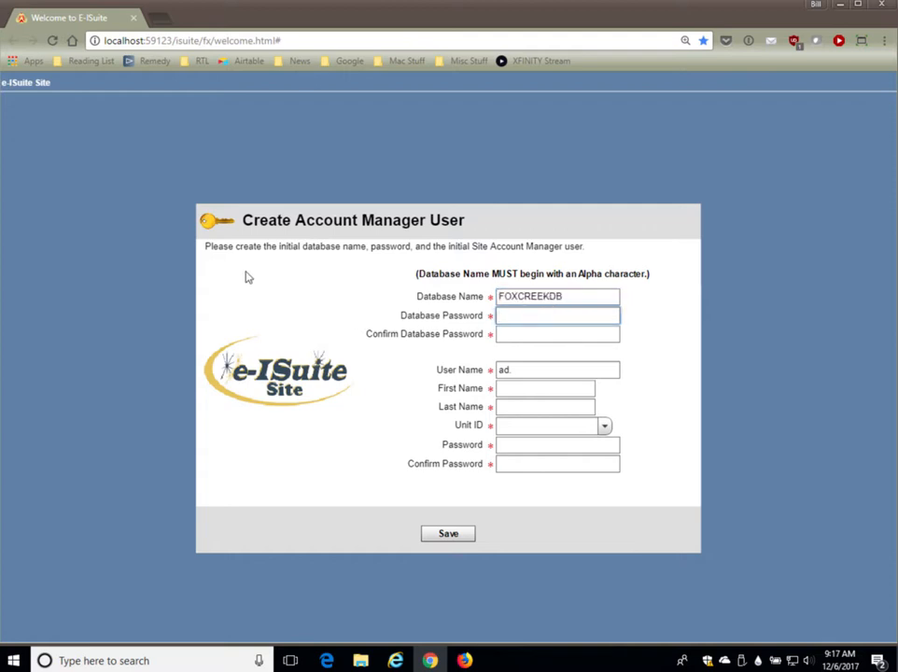
{"action": "mouse_move", "coordinate": [842, 54]}
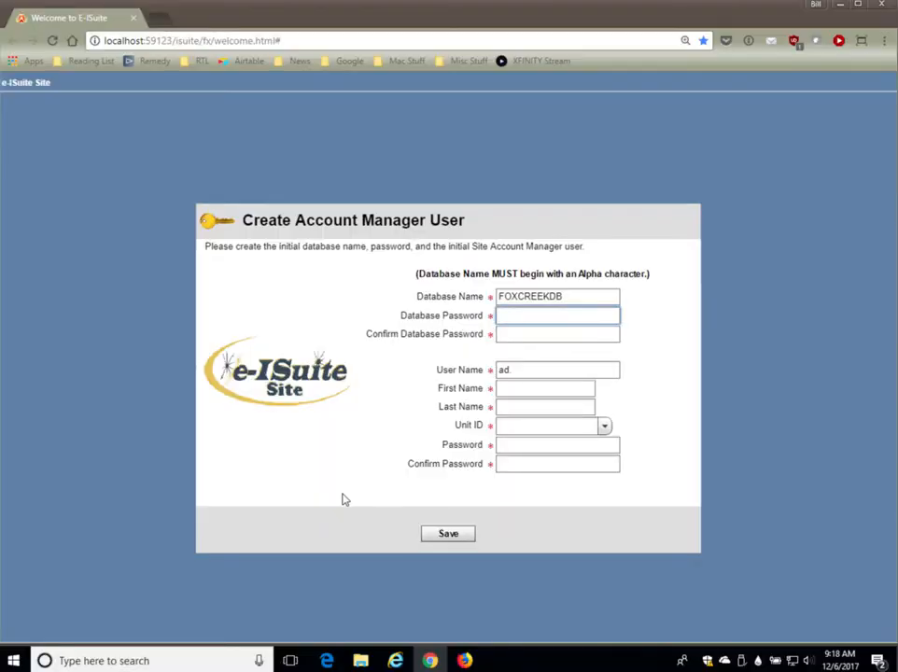
{"action": "left_click", "coordinate": [558, 315]}
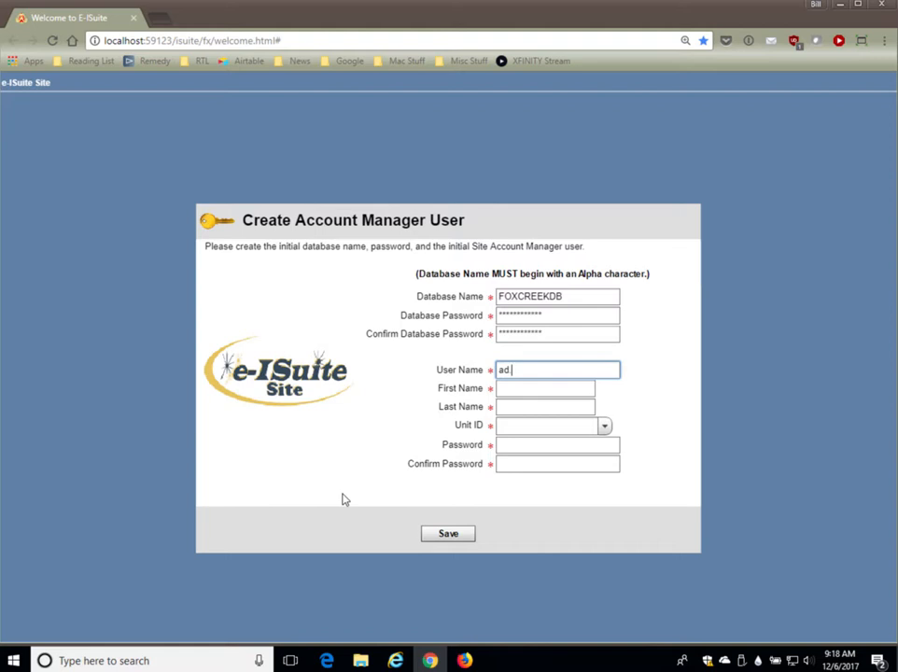
{"action": "type", "text": ".bdamon"}
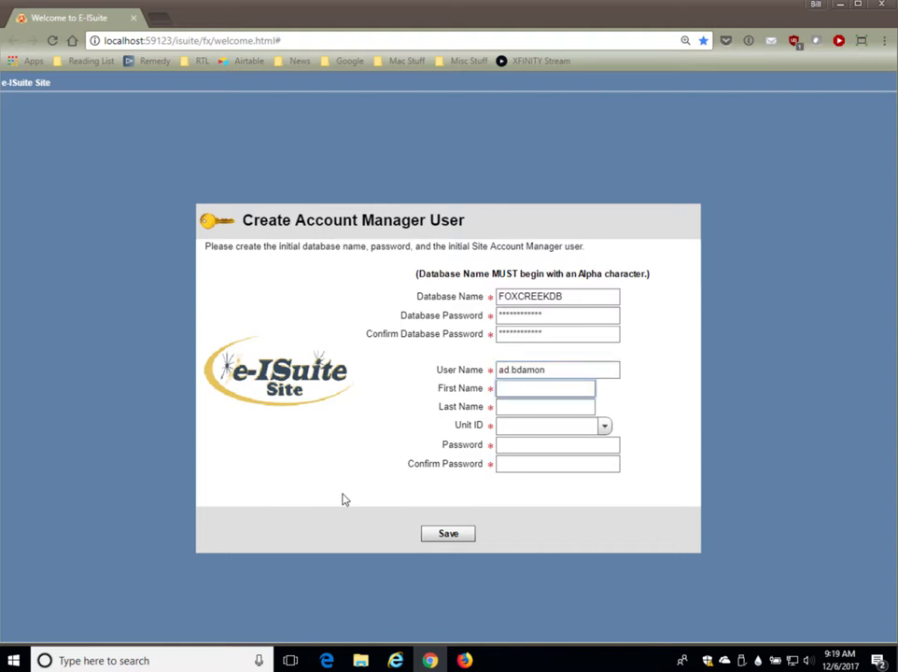
{"action": "type", "text": "BILL"}
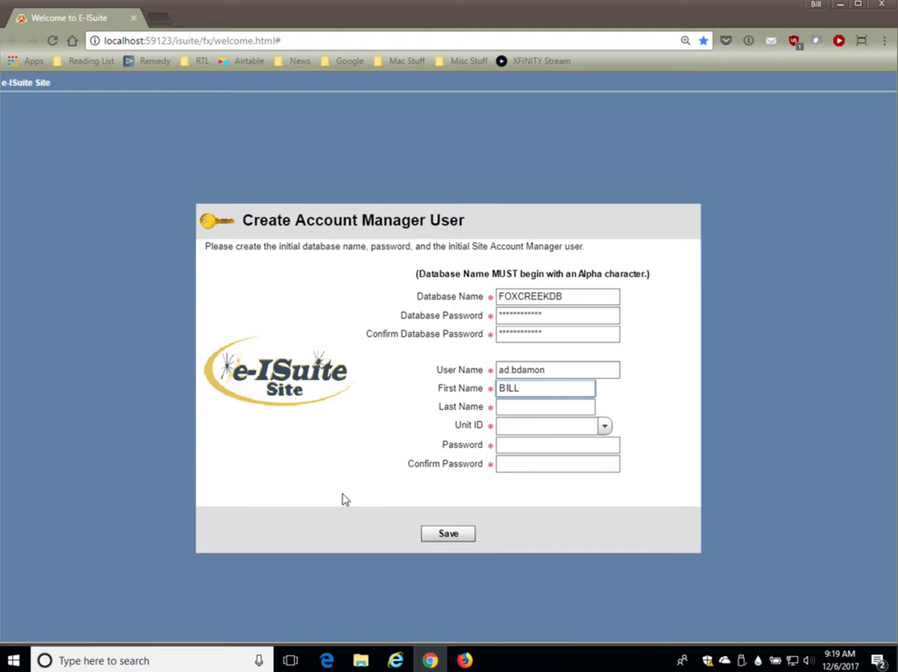
{"action": "type", "text": "DAM"}
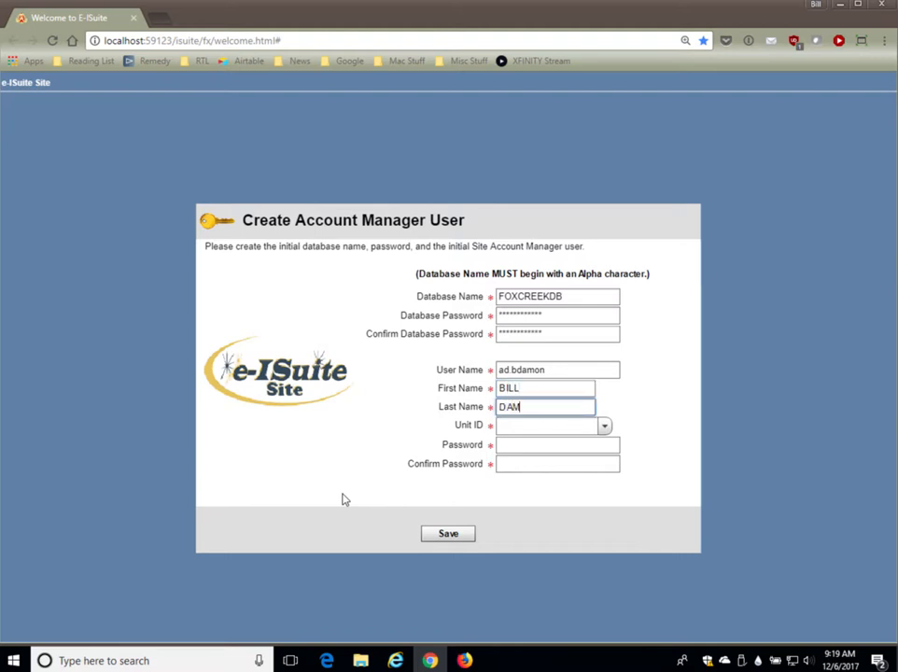
{"action": "type", "text": "ON"}
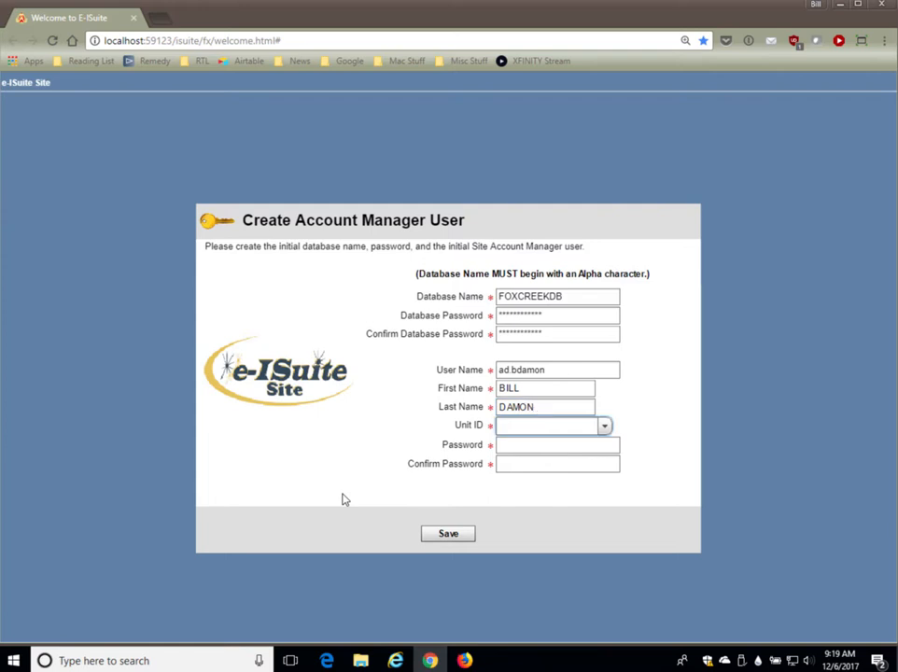
- Choose unit OR-MHF, enter and confirm the user password, and save the account manager
{"action": "left_click", "coordinate": [603, 425]}
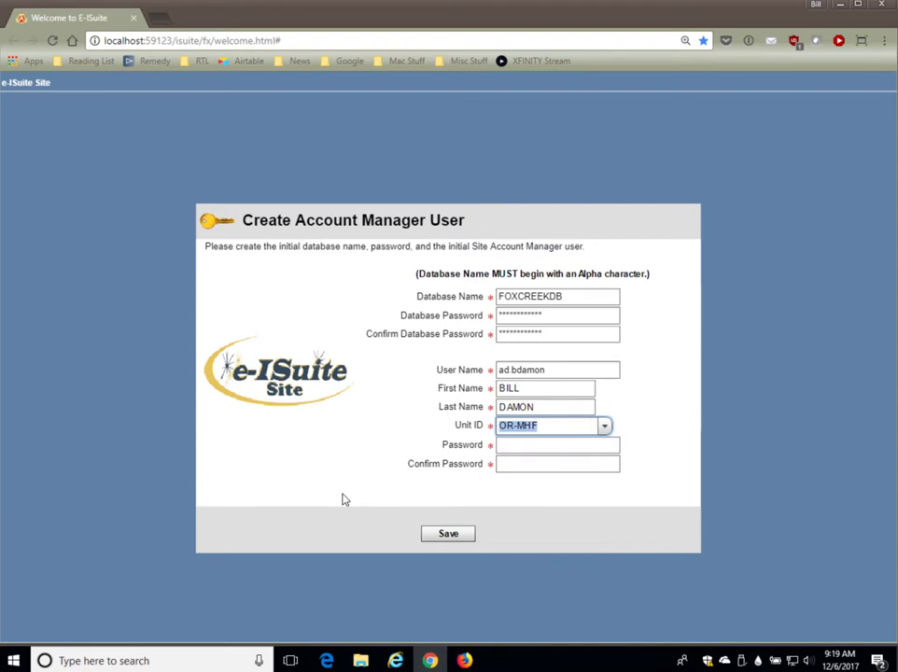
{"action": "left_click", "coordinate": [557, 444]}
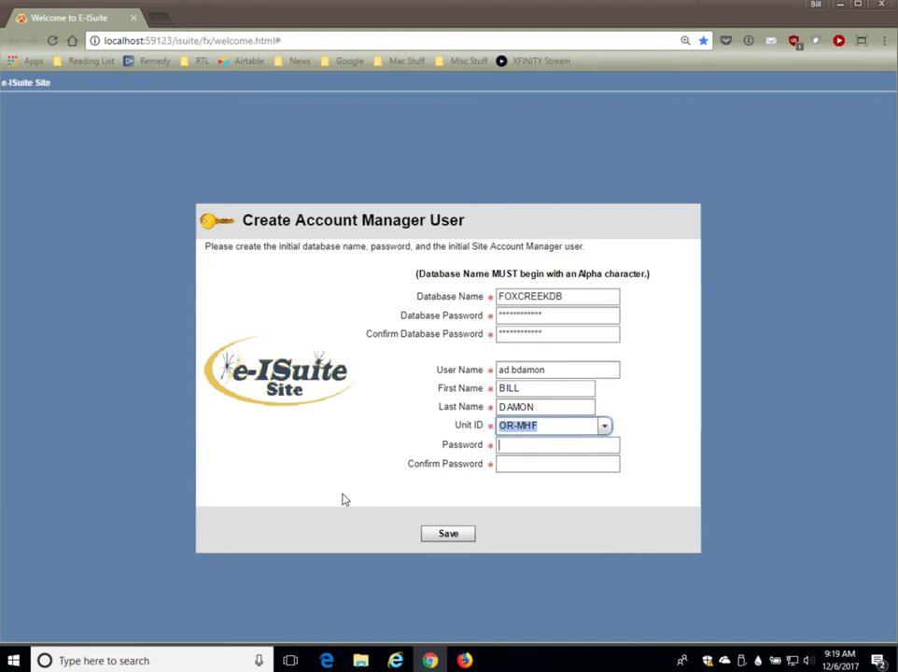
{"action": "left_click", "coordinate": [557, 445]}
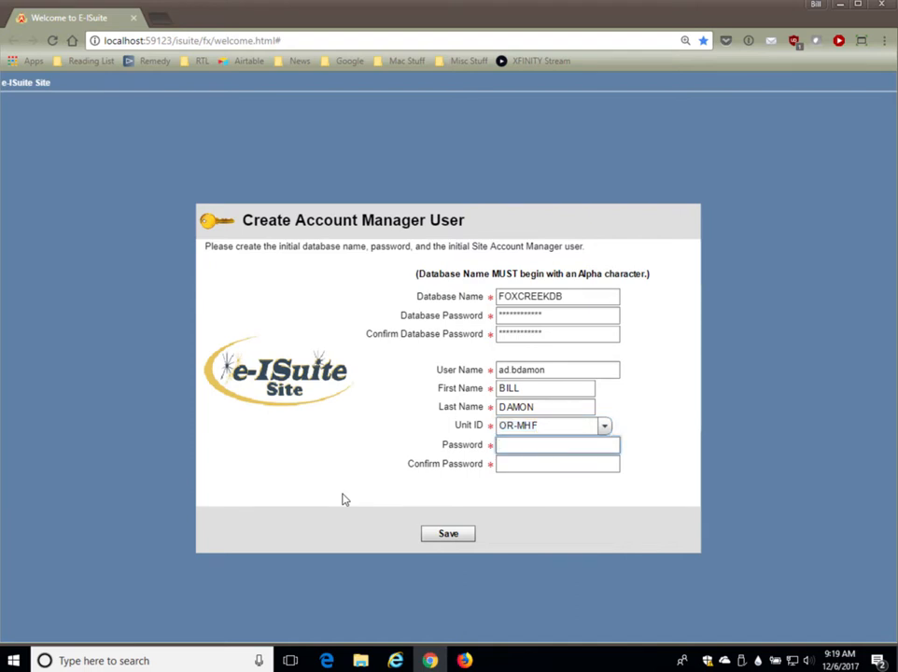
{"action": "type", "text": "****"}
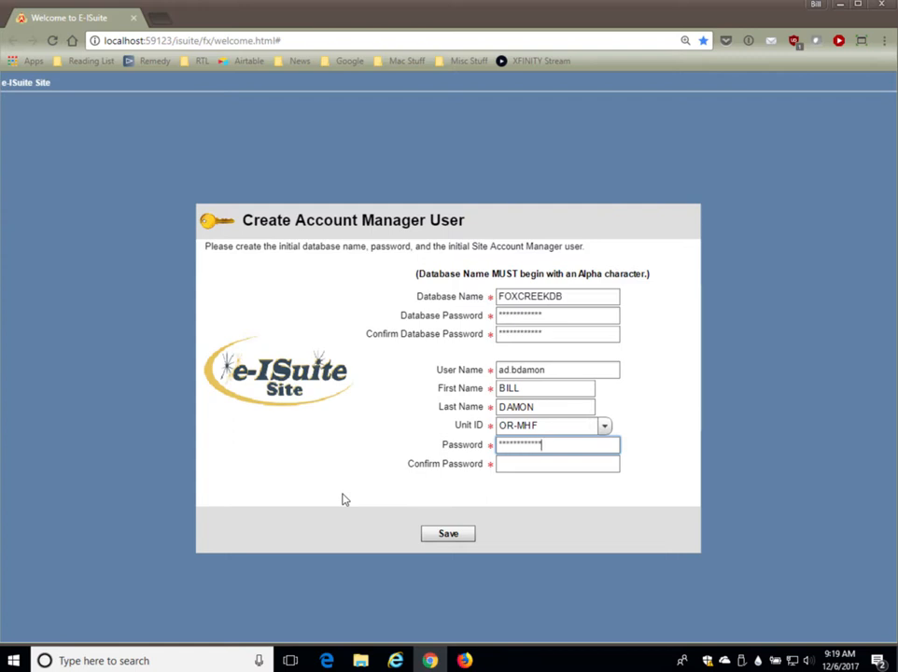
{"action": "type", "text": "****"}
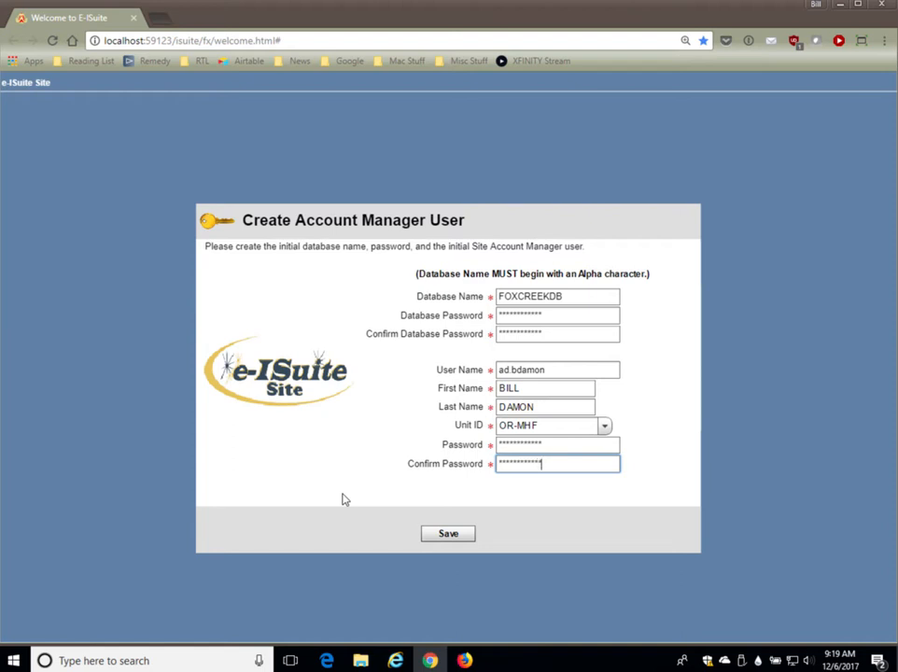
{"action": "mouse_move", "coordinate": [448, 535]}
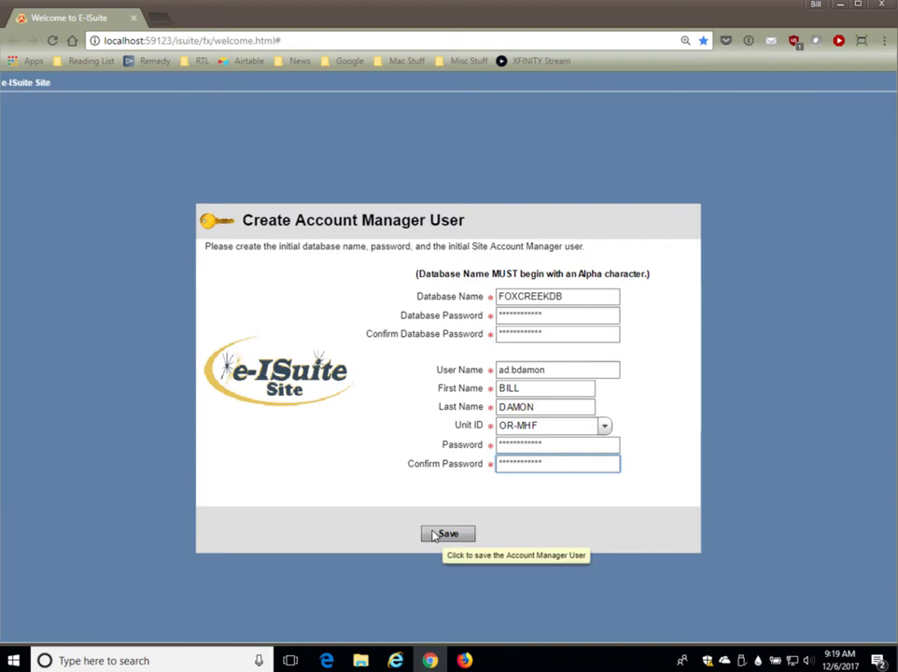
{"action": "left_click", "coordinate": [448, 534]}
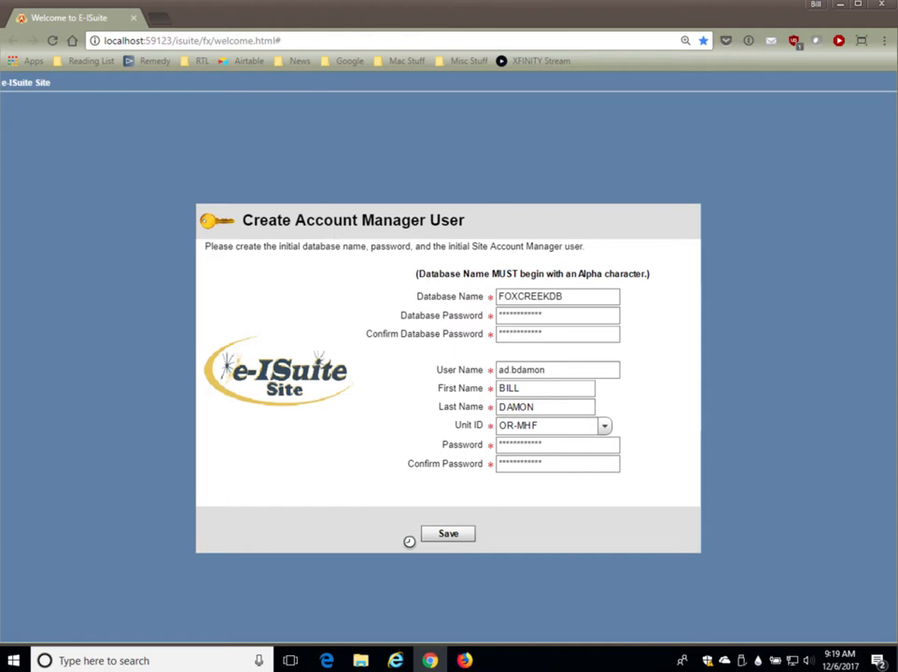
- Accept the Forest Service information security statement to reach the FOXCREEKDB home page
{"action": "left_click", "coordinate": [446, 534]}
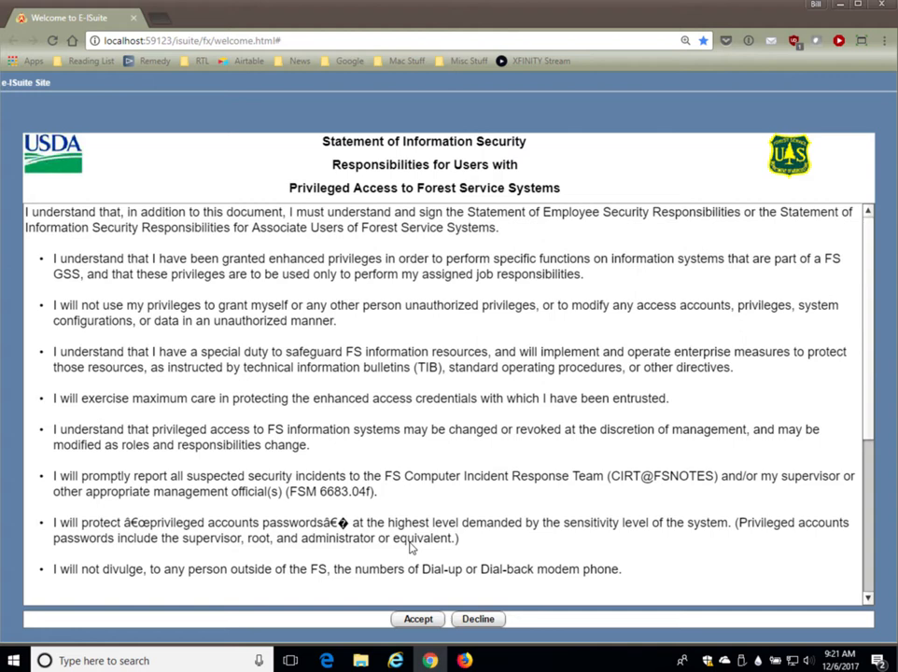
{"action": "mouse_move", "coordinate": [330, 455]}
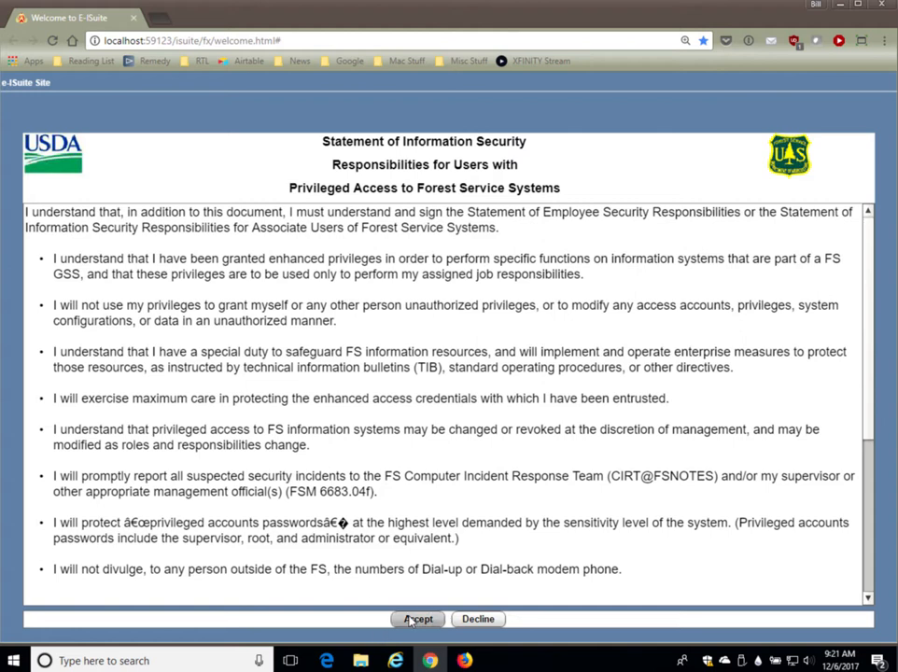
{"action": "left_click", "coordinate": [418, 620]}
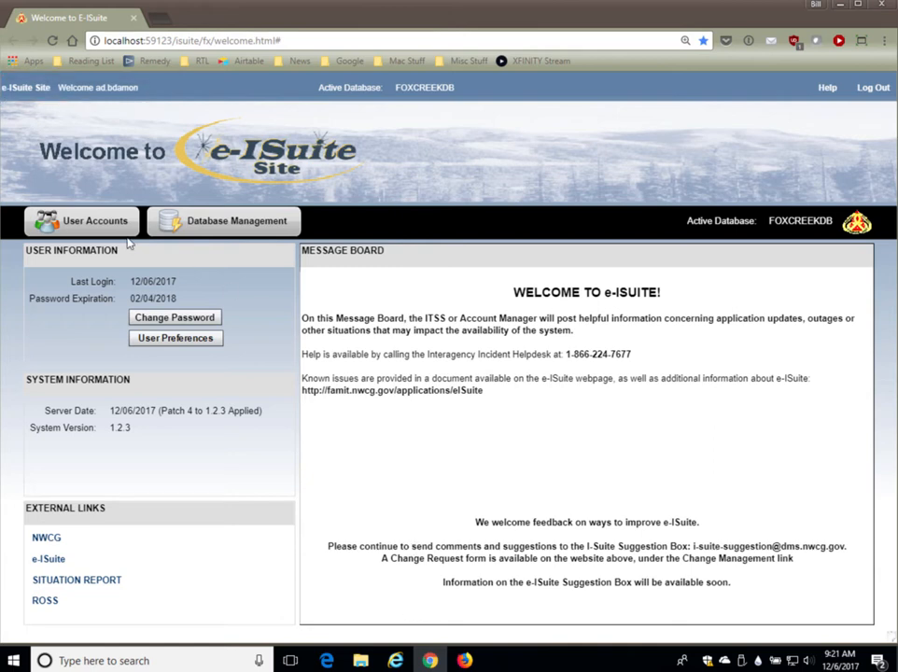
{"action": "mouse_move", "coordinate": [82, 229]}
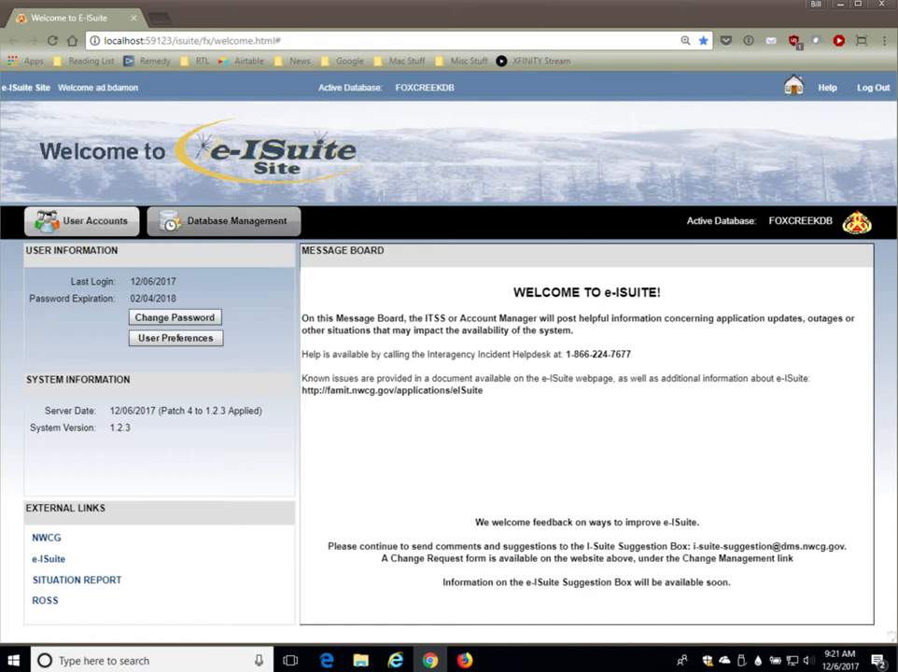
{"action": "left_click", "coordinate": [94, 221]}
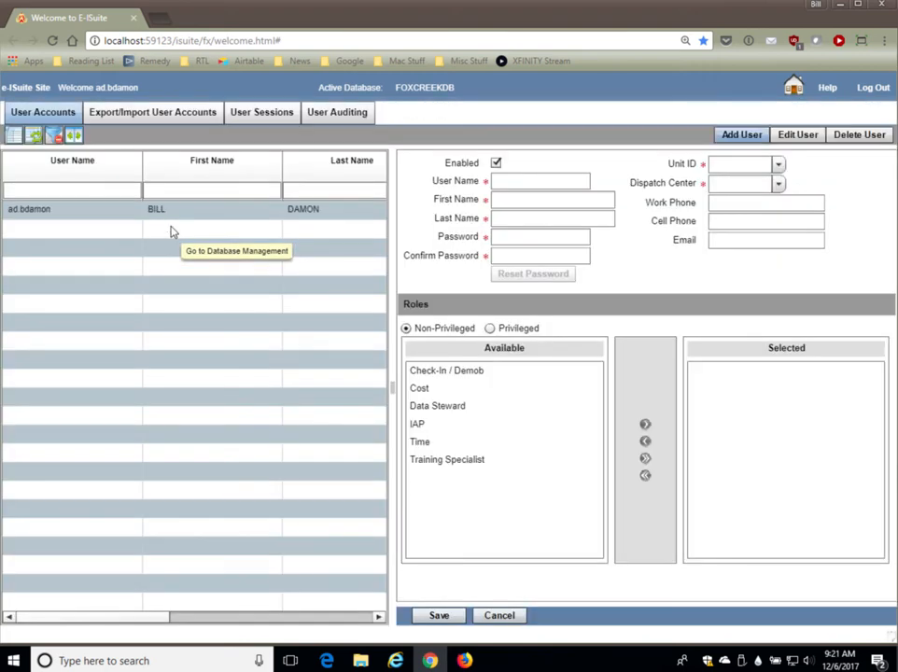